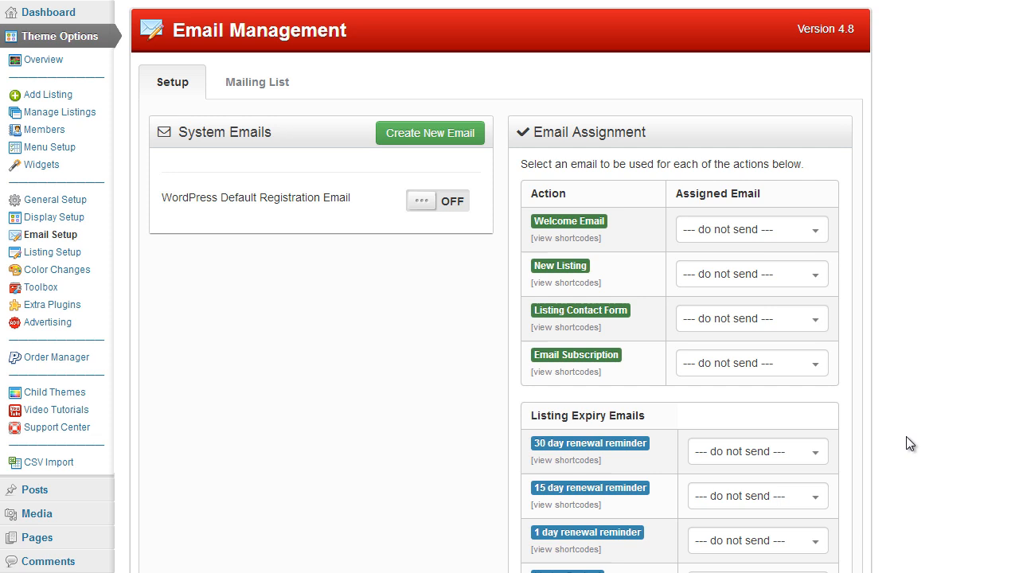
mouse_move(895, 433)
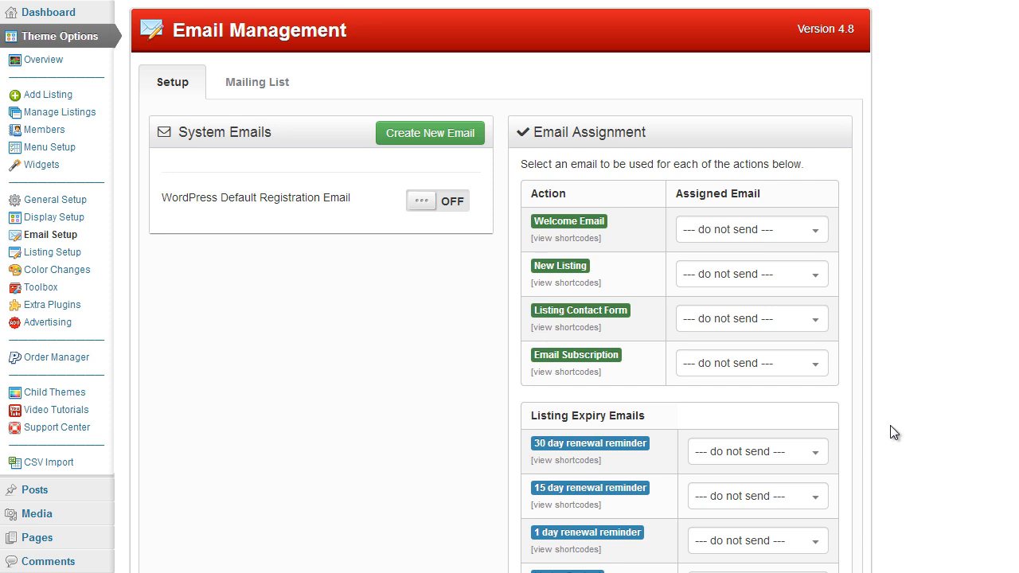
mouse_move(360, 261)
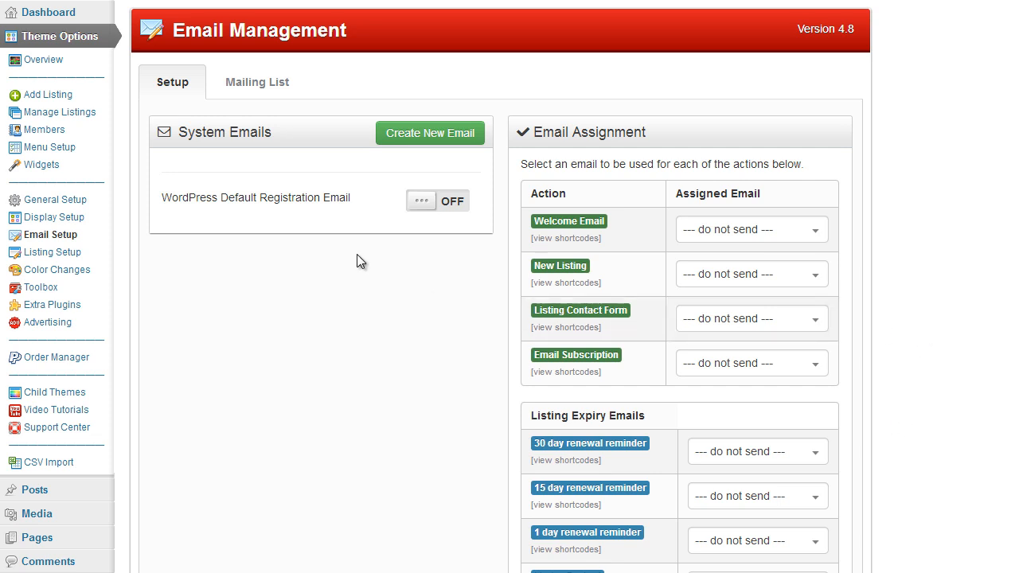
mouse_move(118, 260)
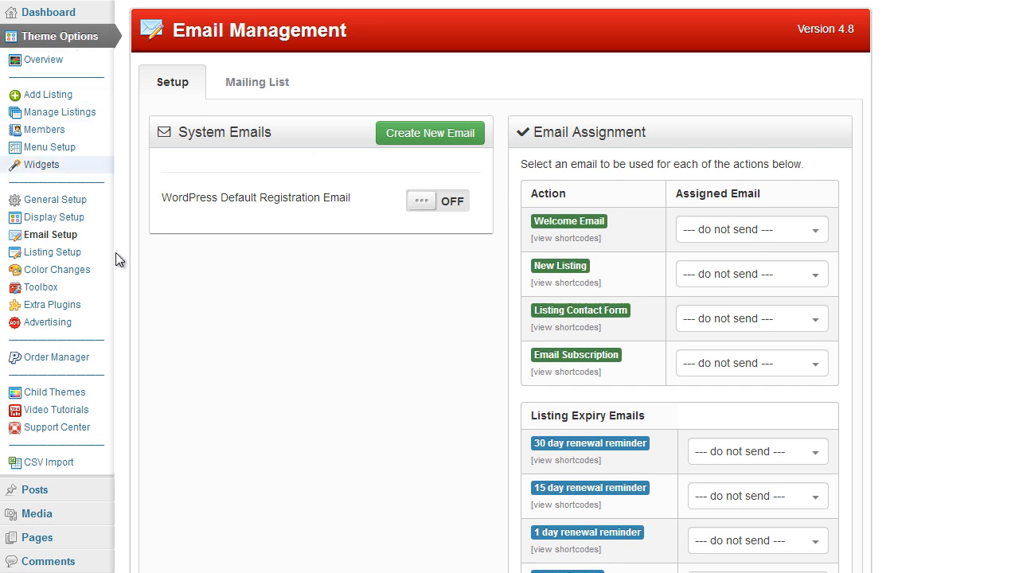
mouse_move(50, 234)
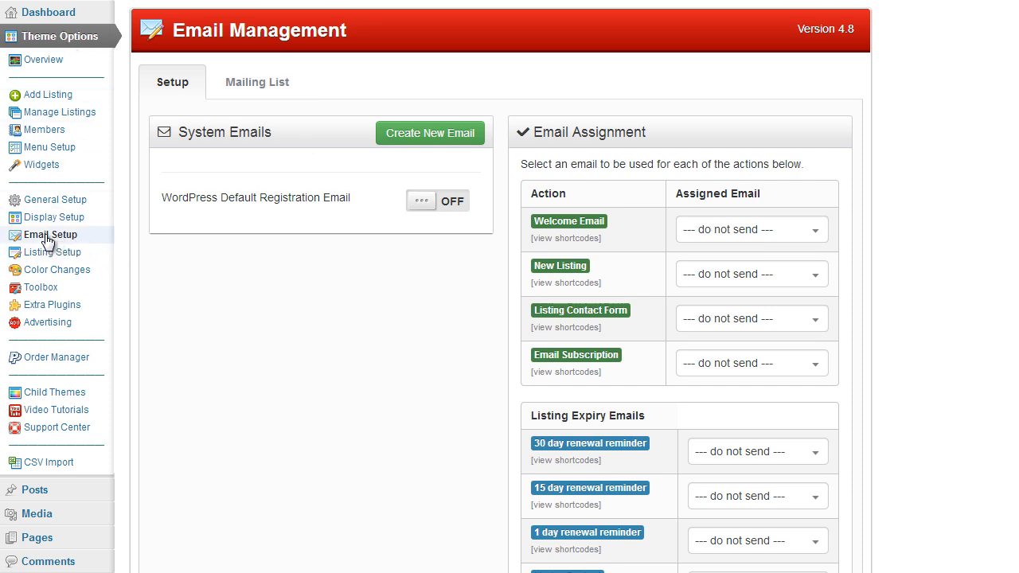
mouse_move(297, 246)
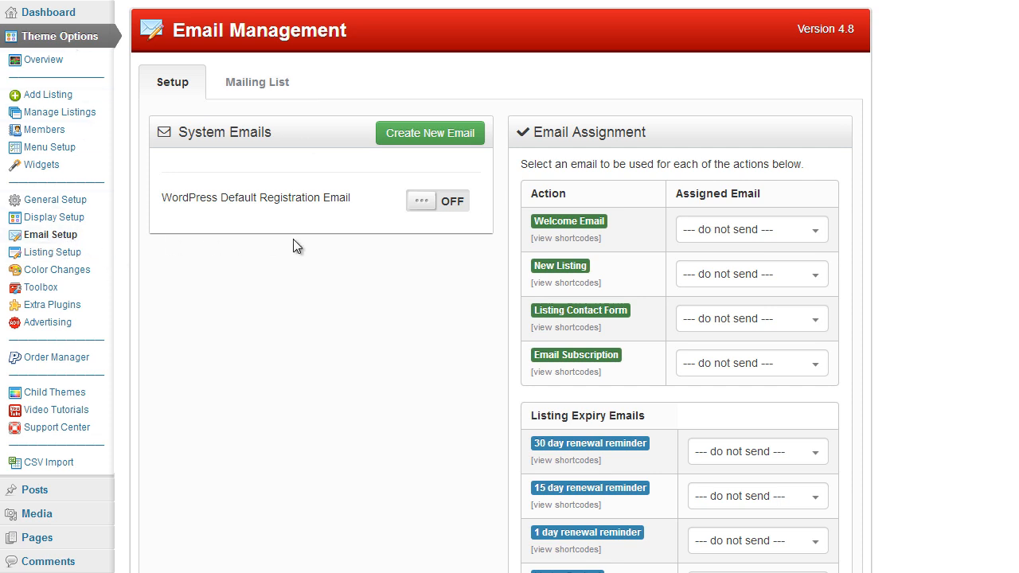
- Start a new system email with subject 'Welcome to our website' and message 'Thank you for joining.'
scroll("down", 3)
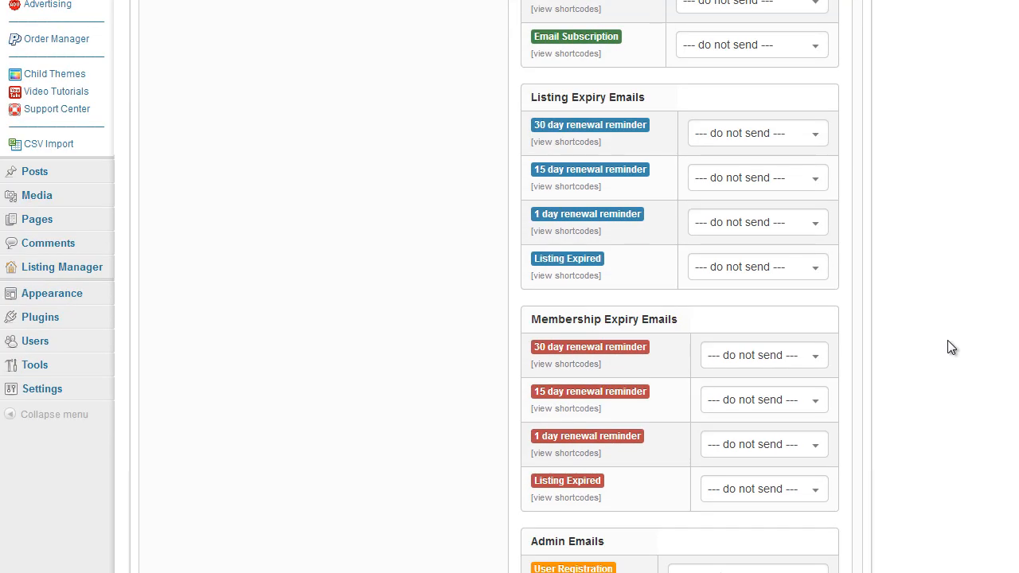
scroll("up", 3)
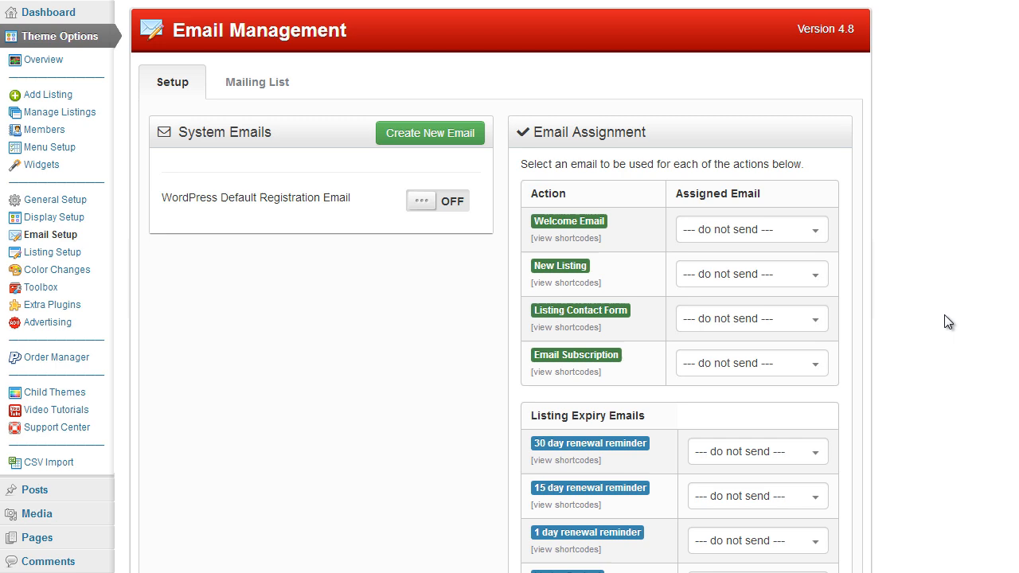
mouse_move(569, 150)
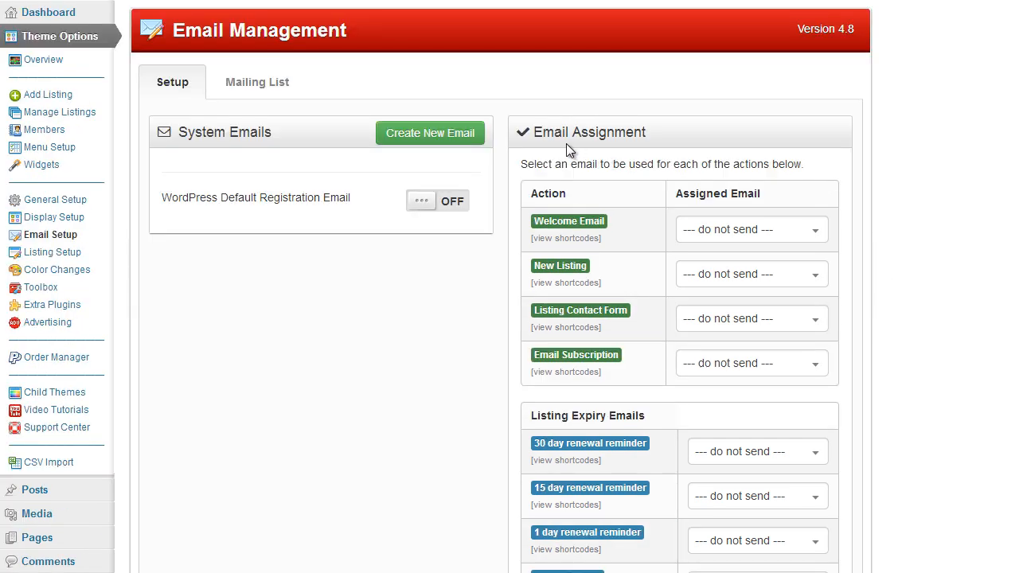
scroll("down", 3)
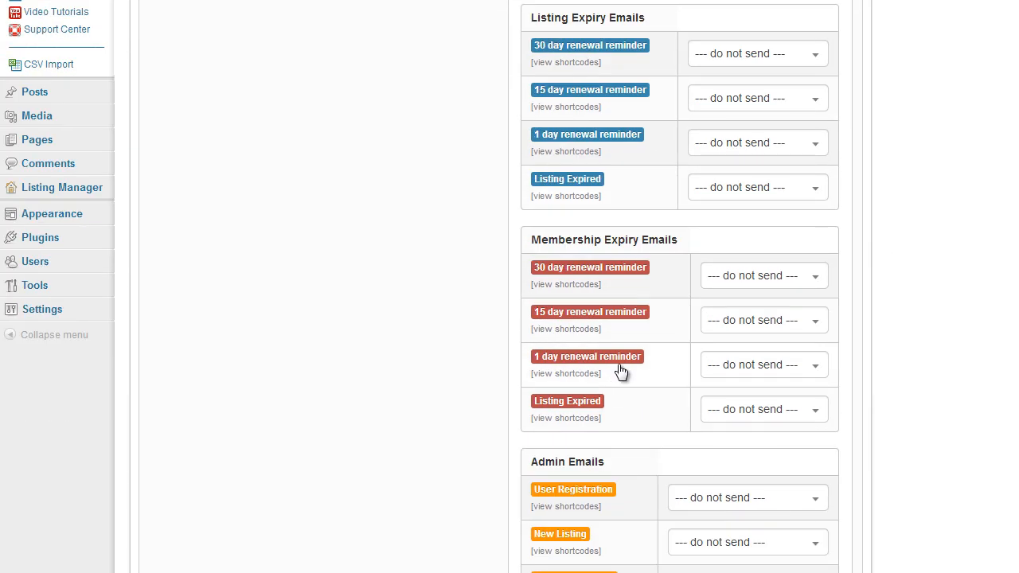
scroll("up", 3)
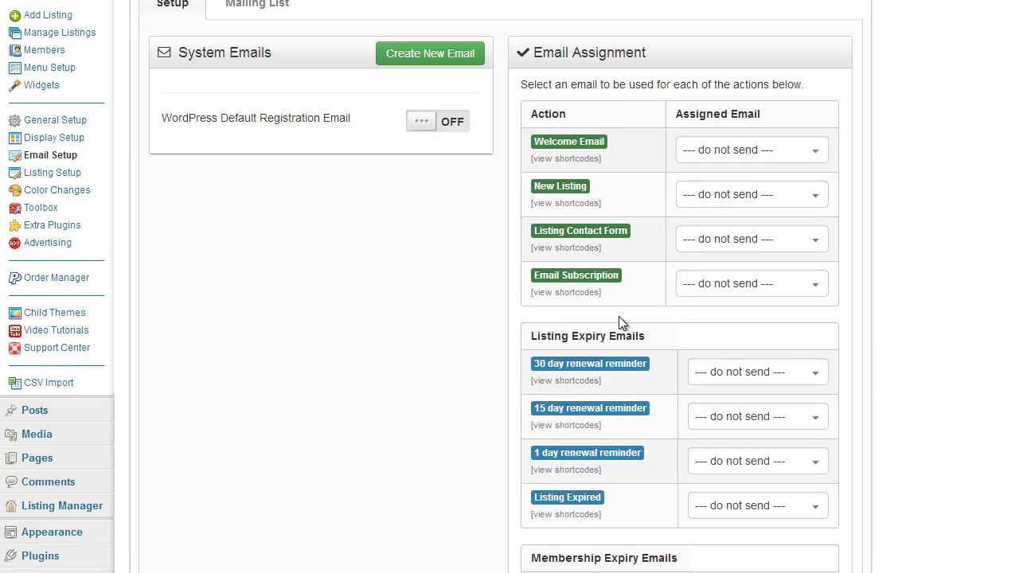
scroll("up", 3)
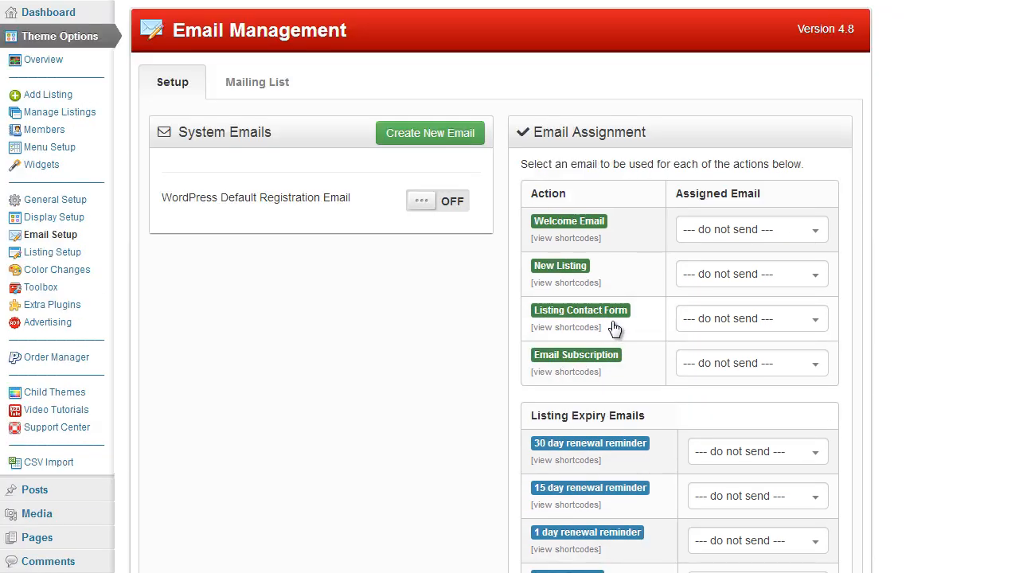
mouse_move(677, 229)
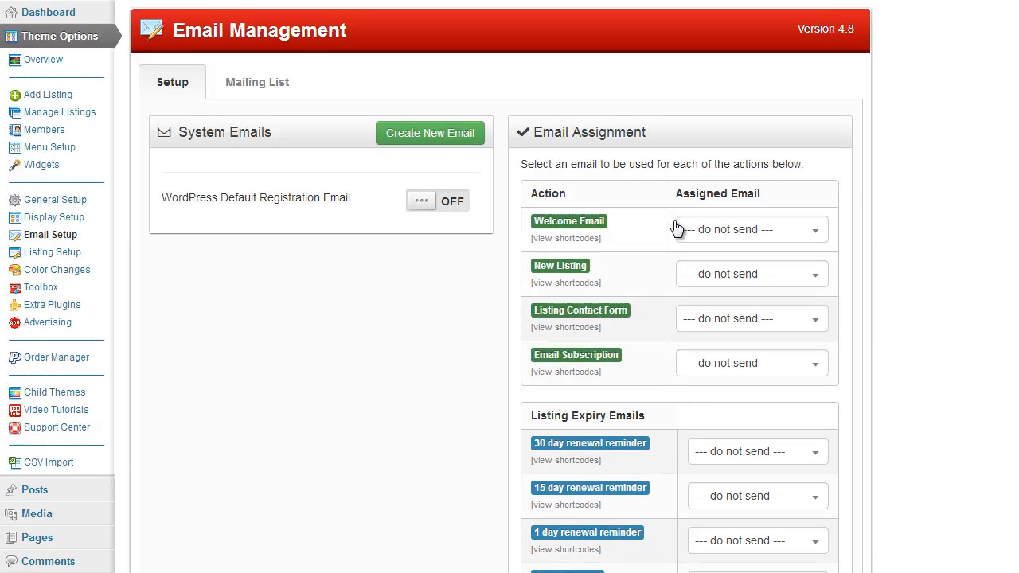
mouse_move(320, 150)
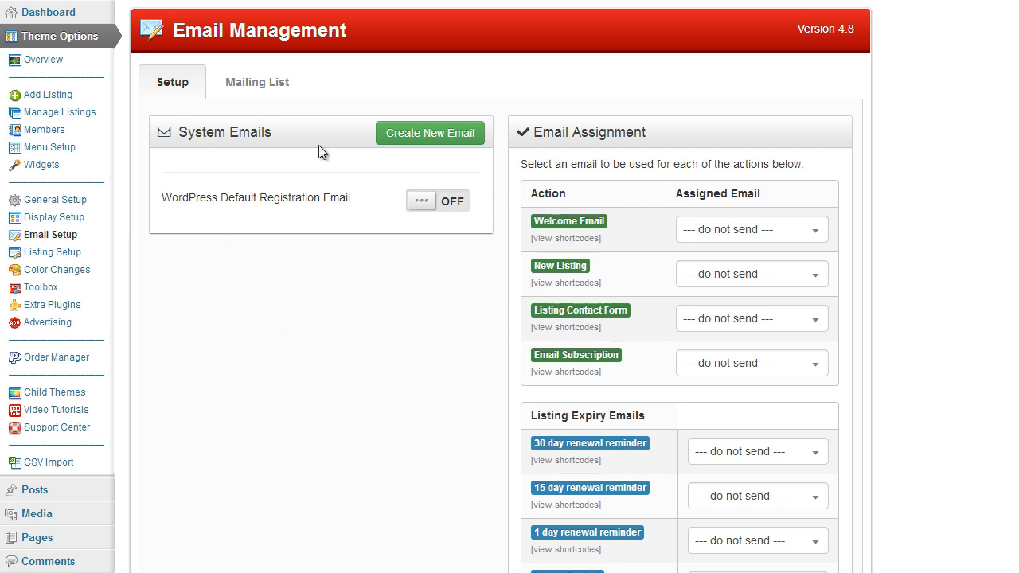
mouse_move(484, 328)
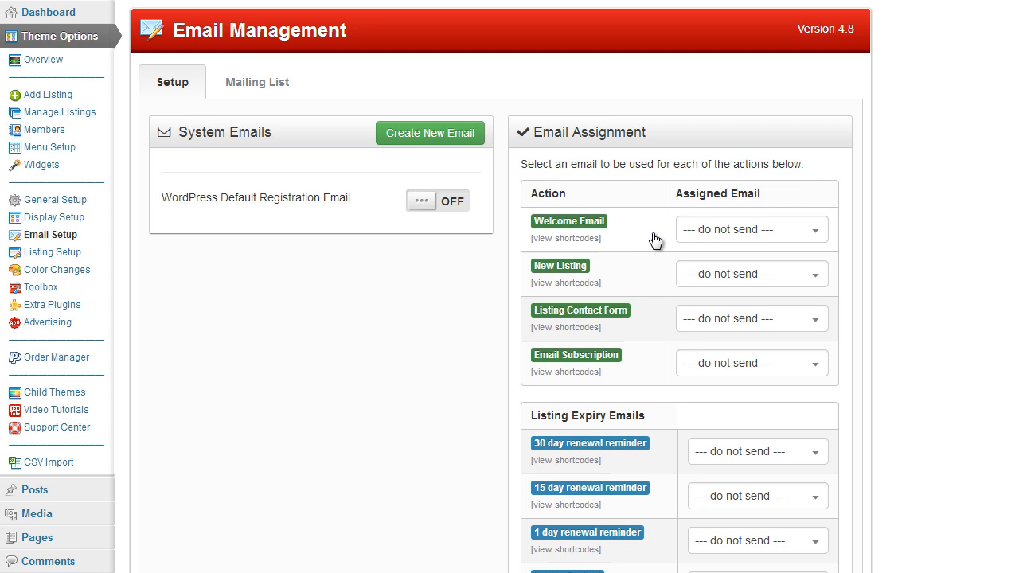
mouse_move(589, 229)
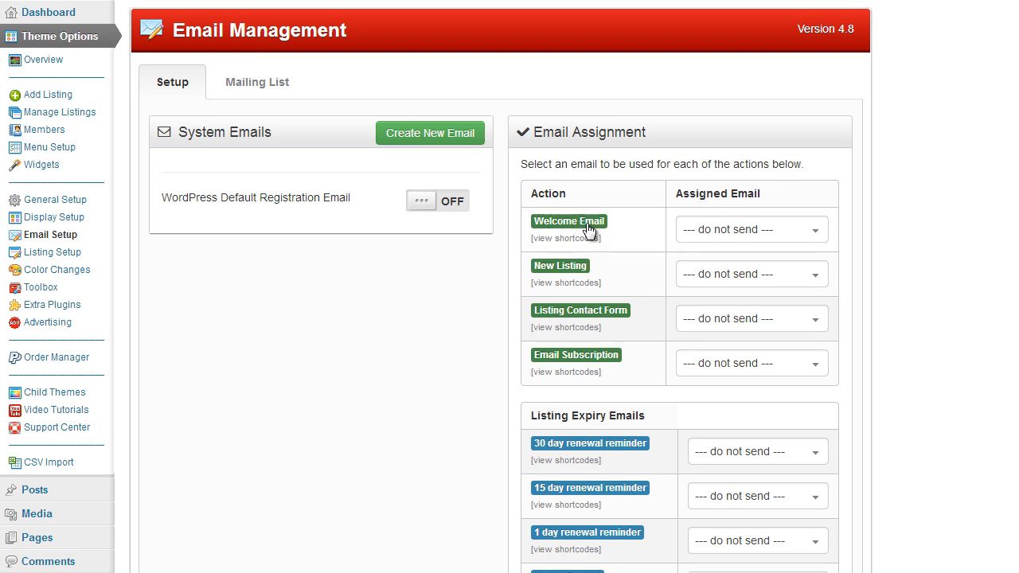
mouse_move(593, 233)
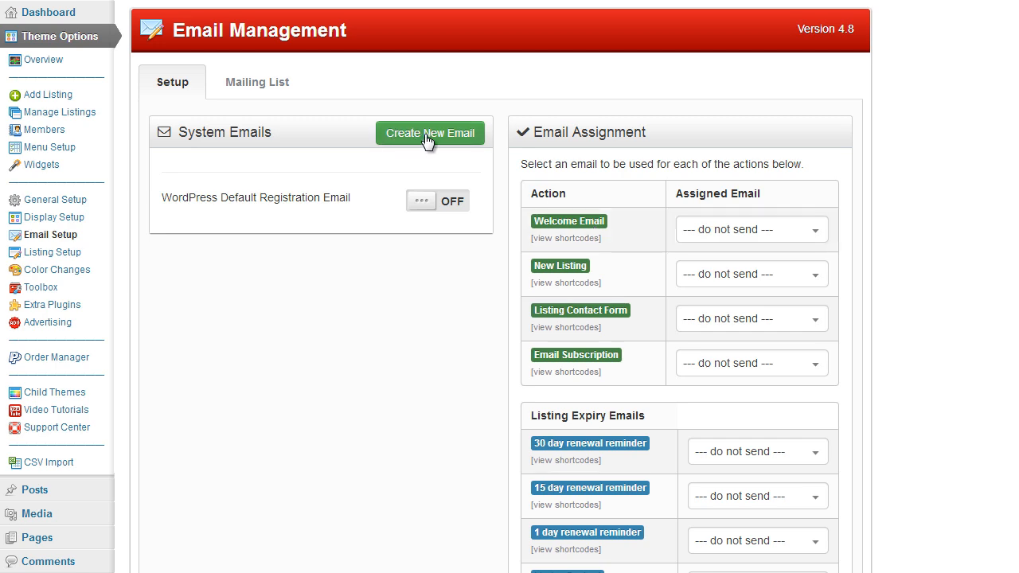
left_click(430, 134)
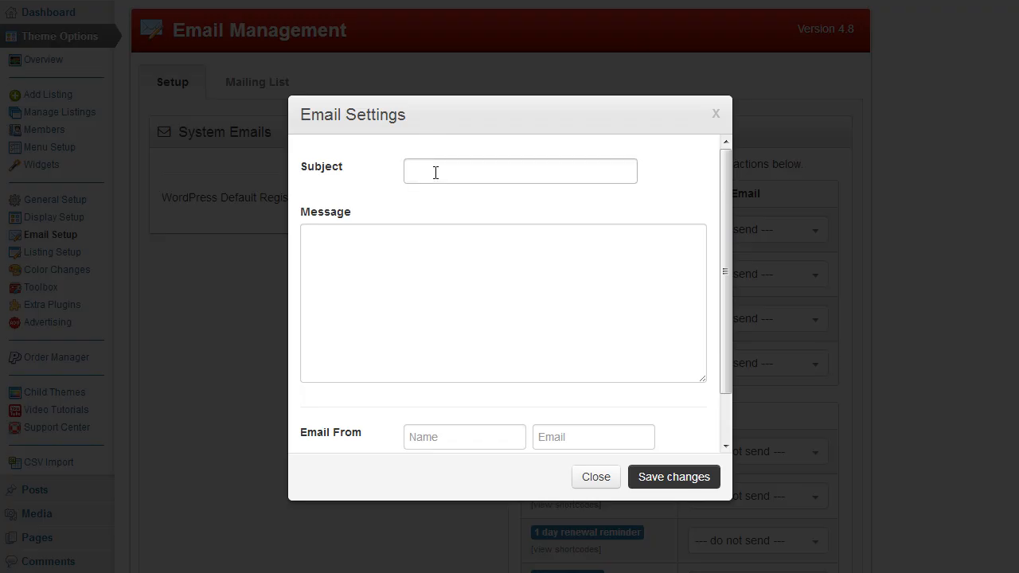
type("Welome to o")
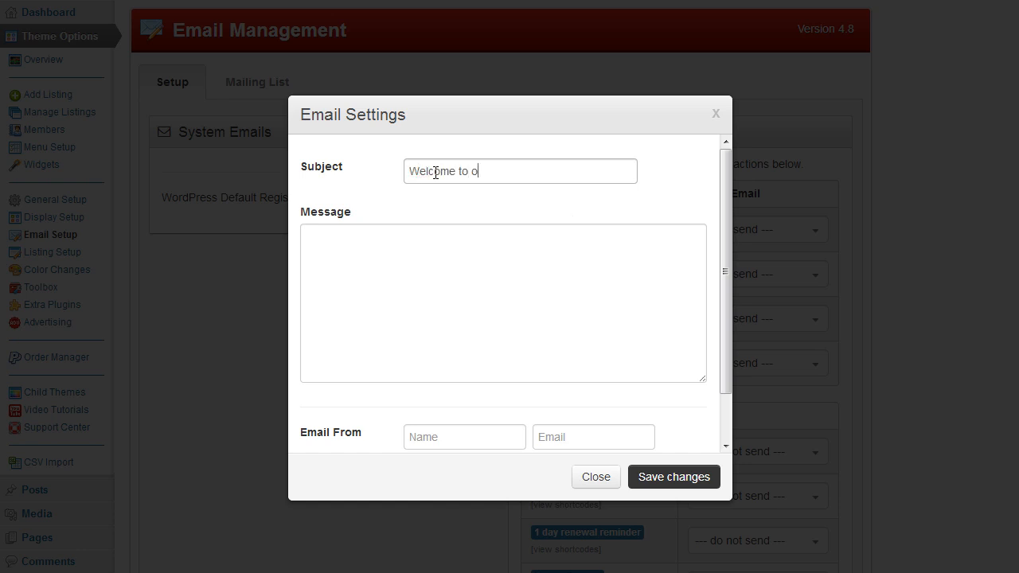
type("ur website")
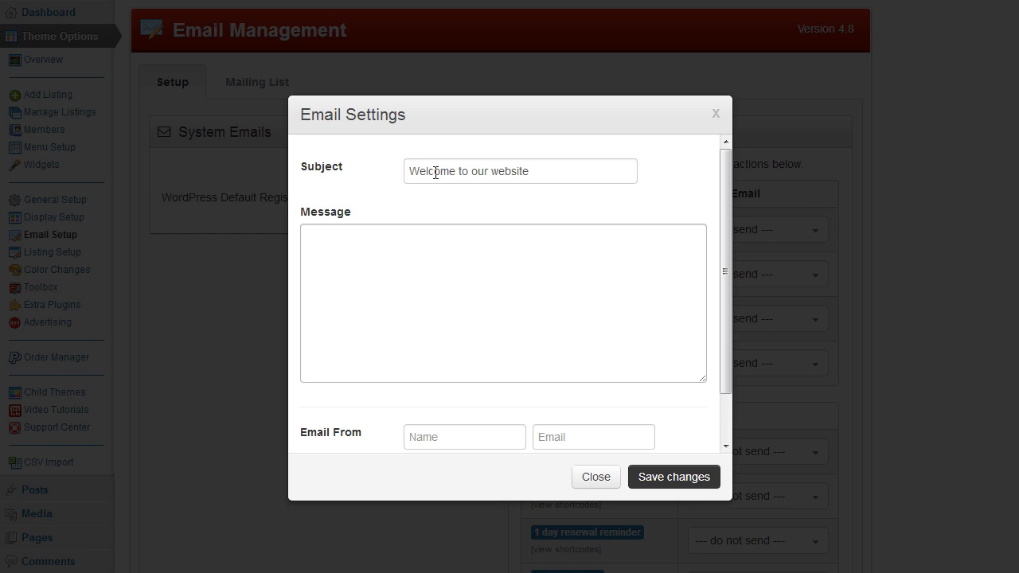
type("Thank you")
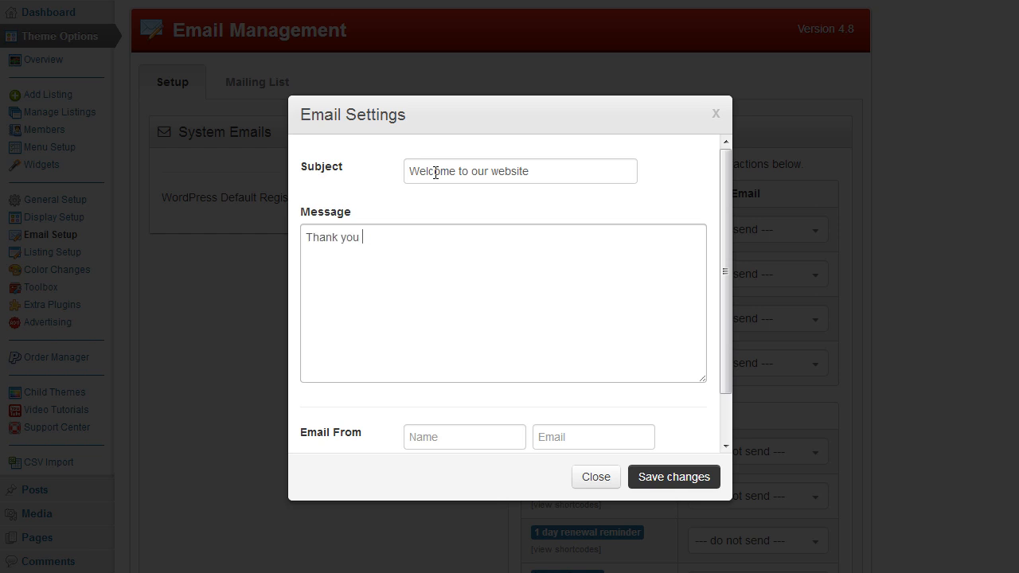
type("for joining.")
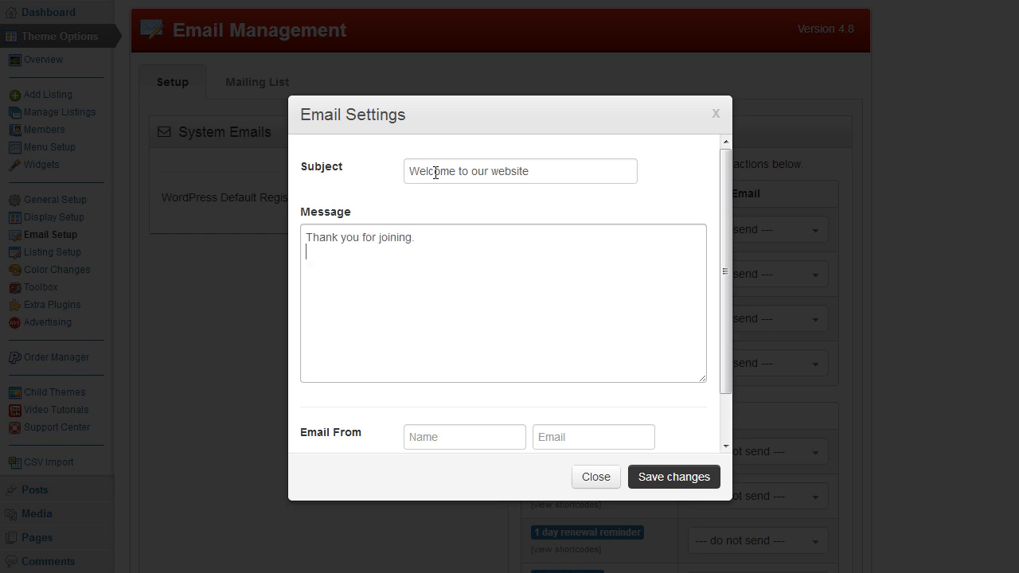
- Save the new welcome email so it is created successfully
scroll("down", 3)
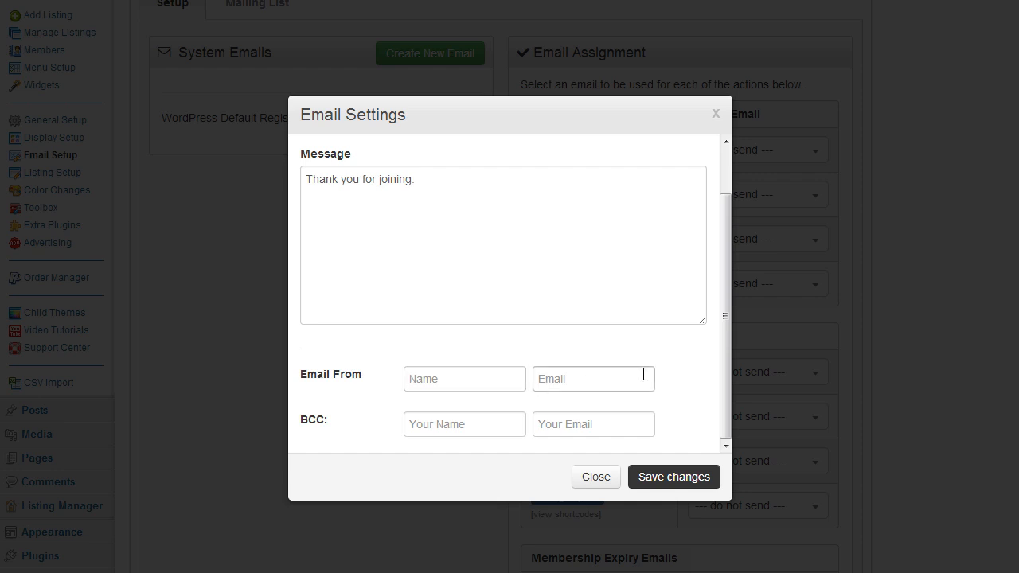
mouse_move(592, 379)
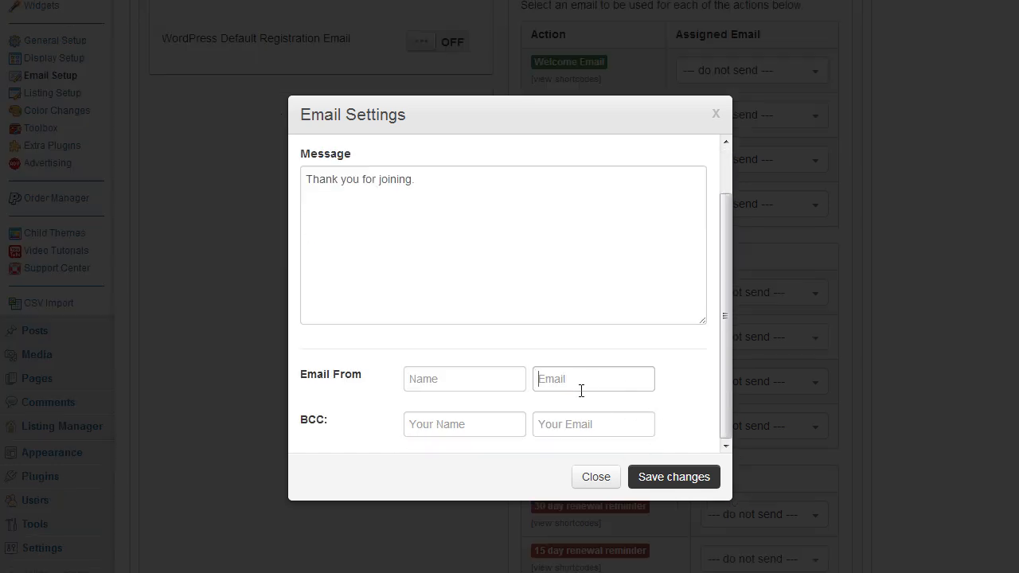
scroll("up", 3)
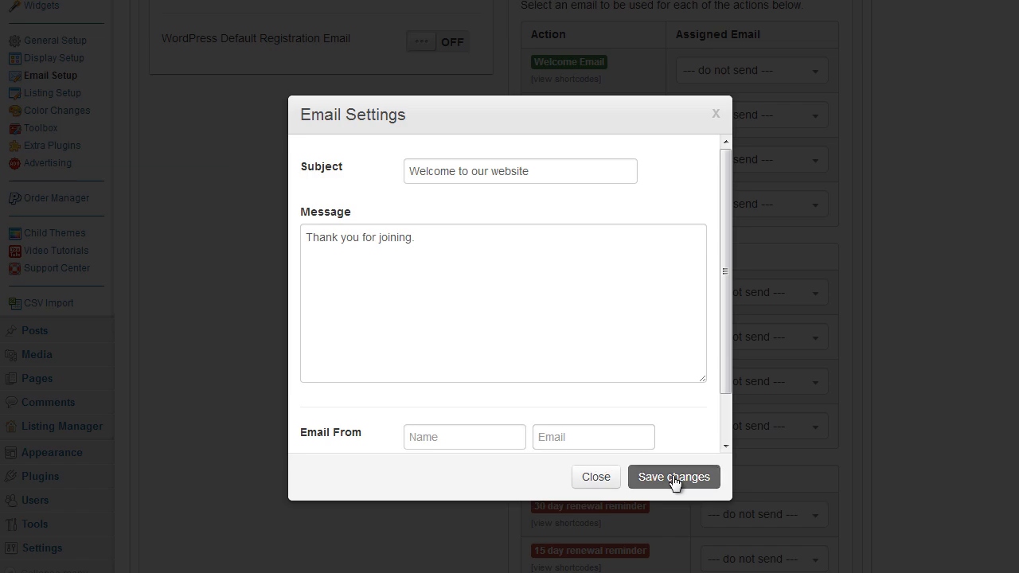
left_click(672, 476)
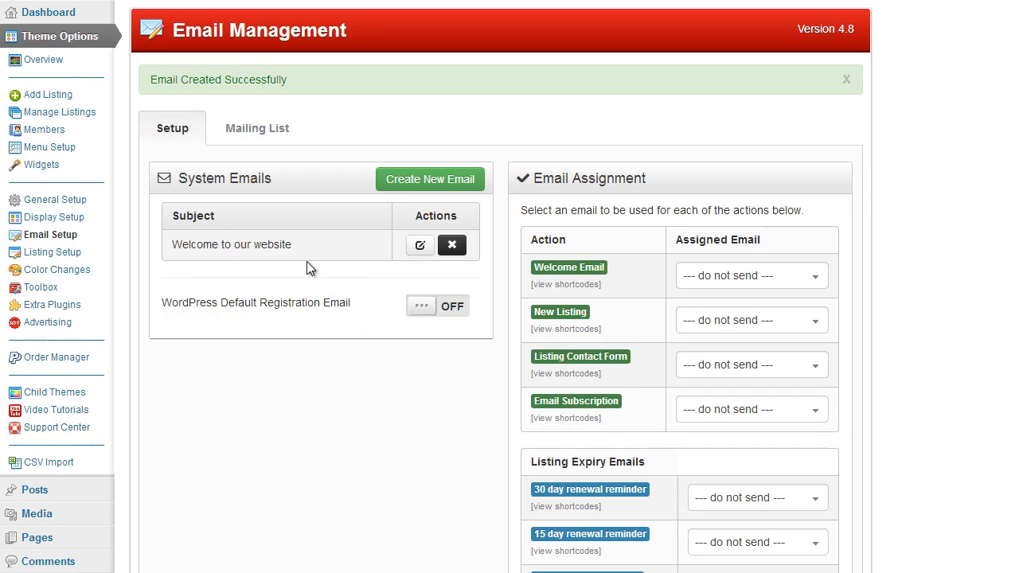
mouse_move(290, 249)
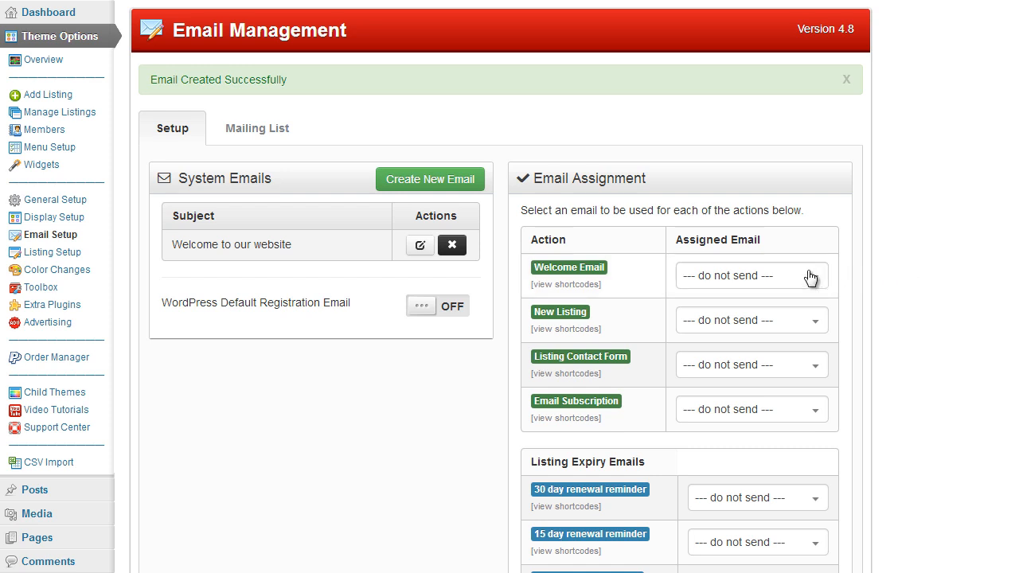
- Assign 'Welcome to our website' to the Welcome Email action and save the assignments
left_click(751, 276)
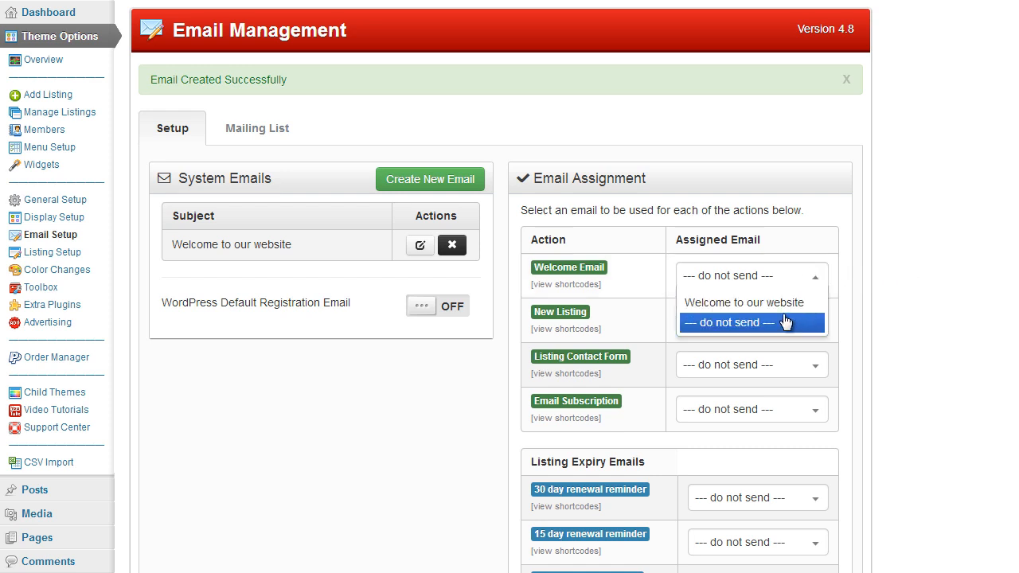
left_click(742, 302)
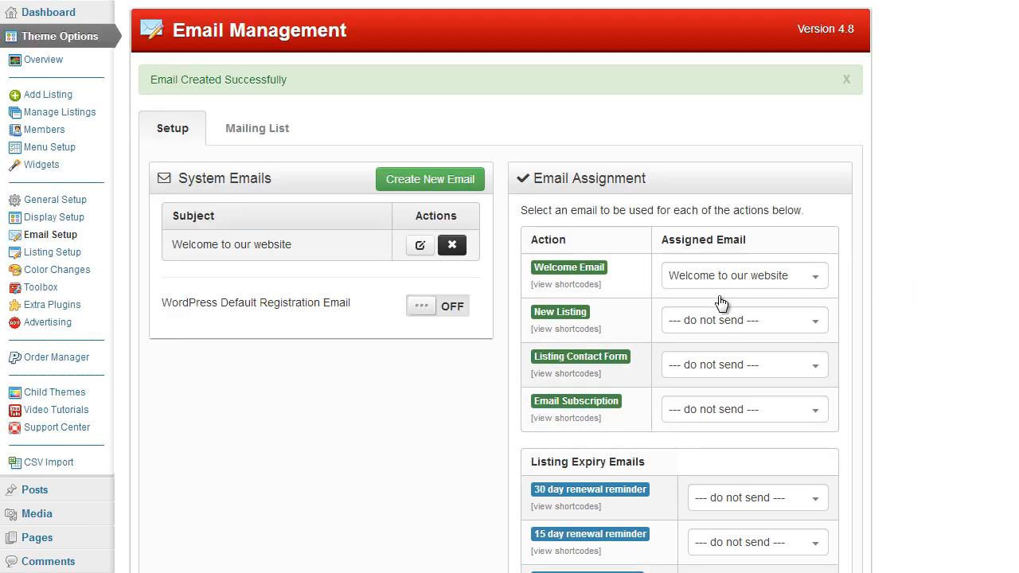
mouse_move(653, 274)
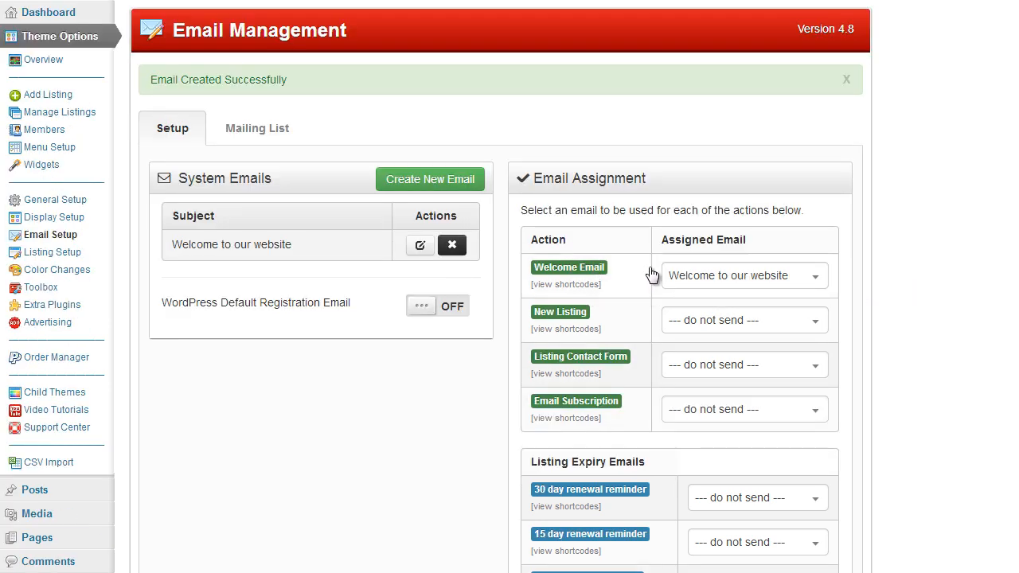
mouse_move(709, 290)
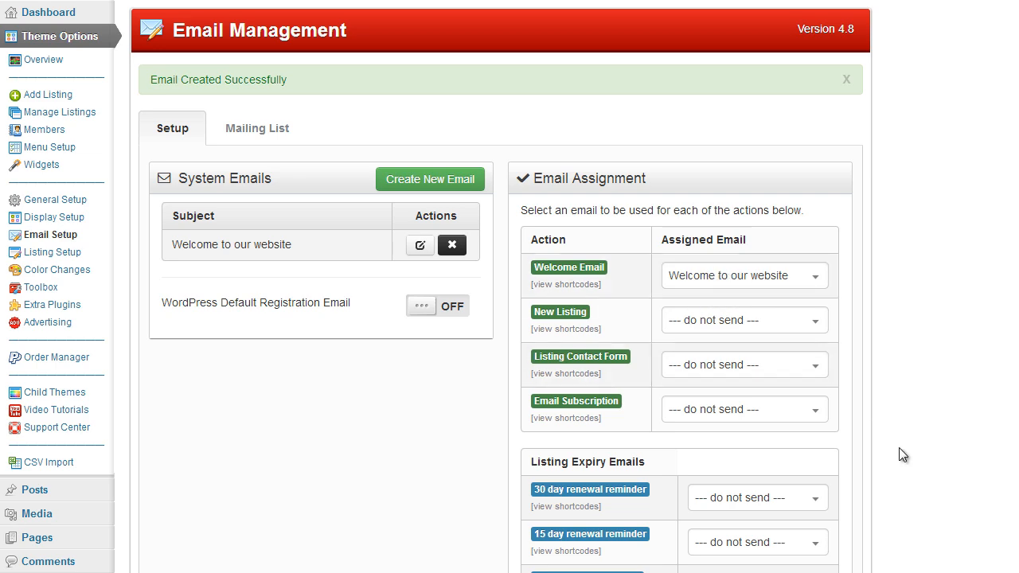
scroll("down", 3)
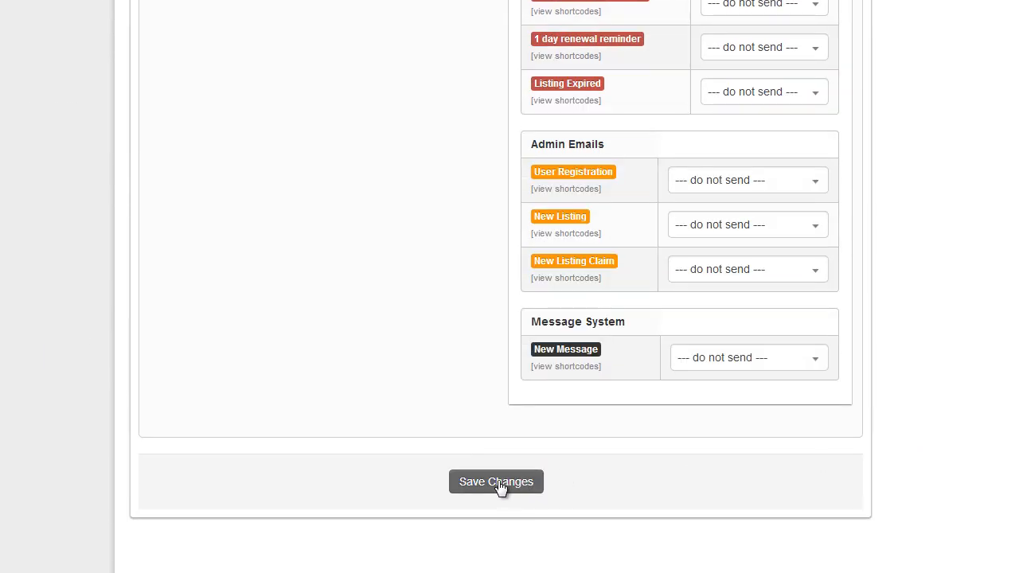
left_click(497, 481)
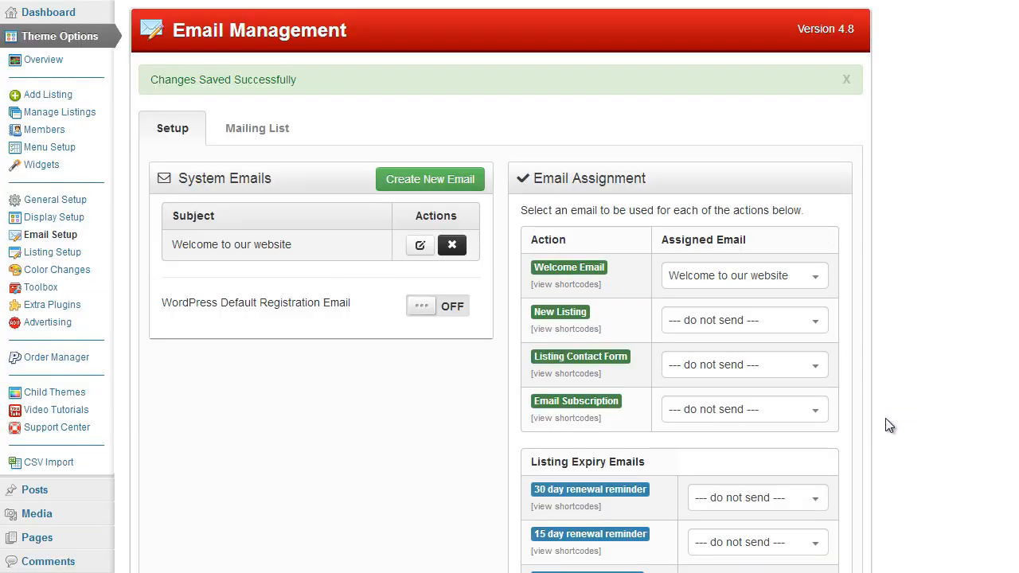
mouse_move(864, 391)
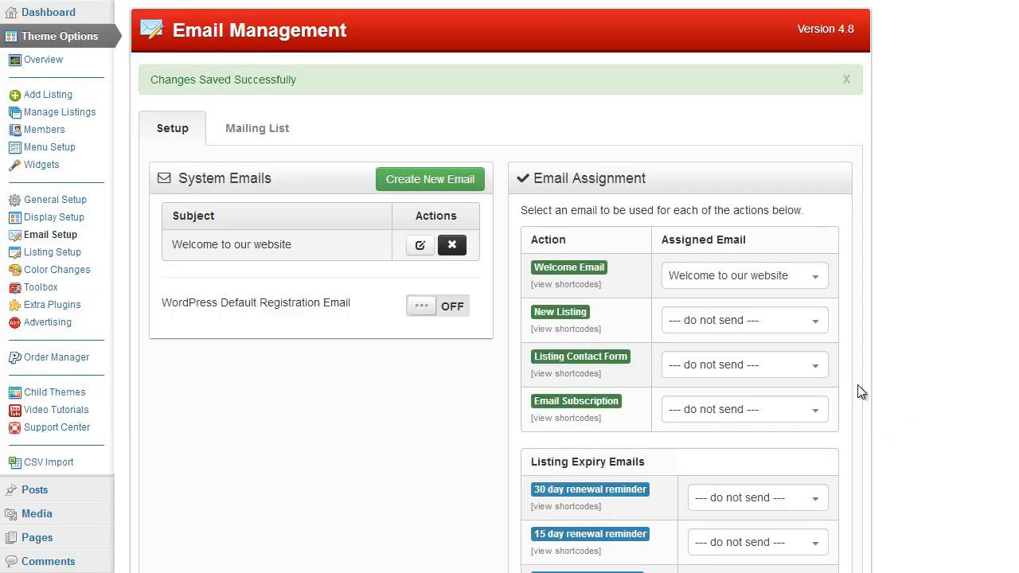
mouse_move(885, 320)
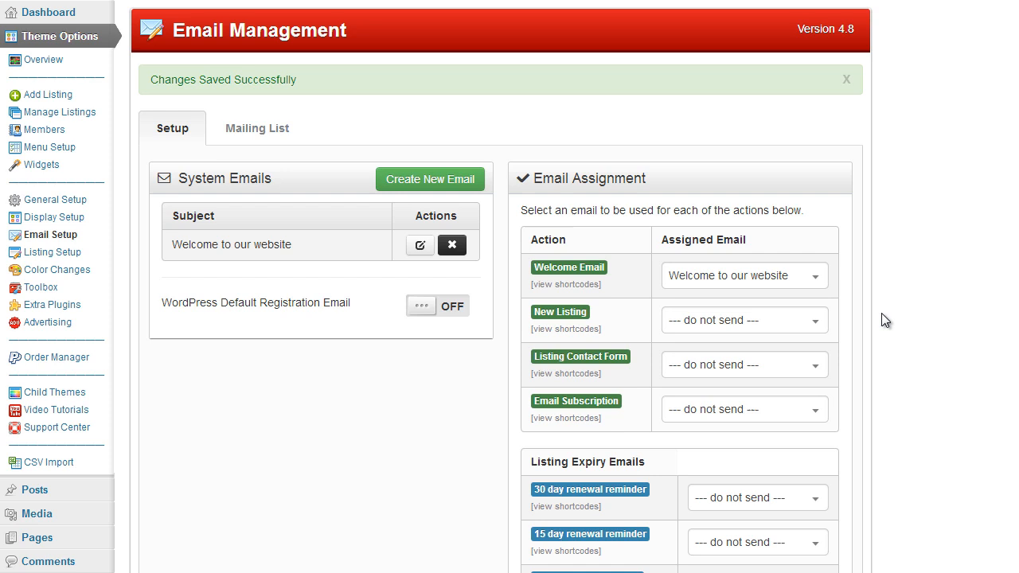
left_click(565, 283)
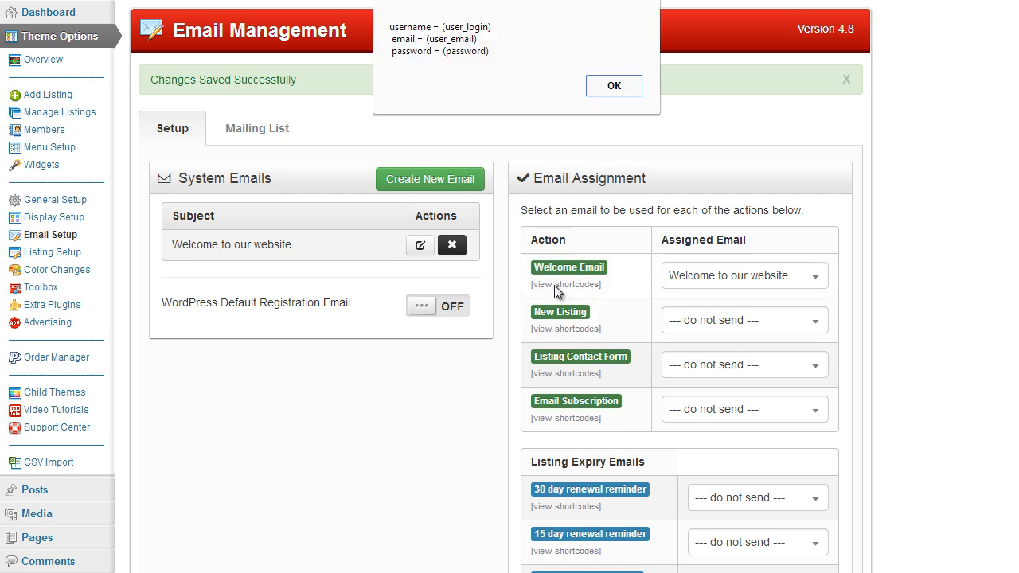
mouse_move(490, 4)
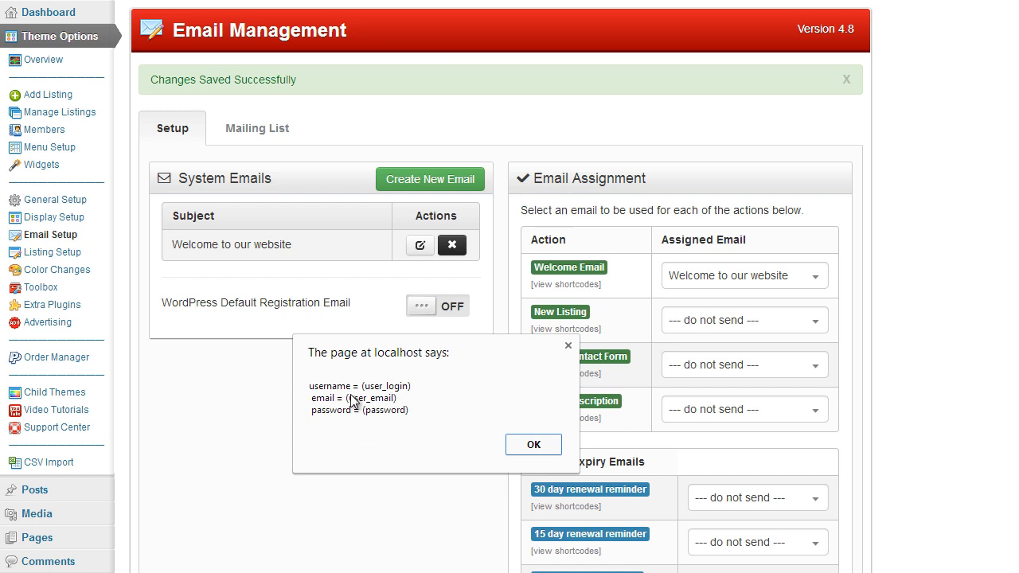
mouse_move(328, 398)
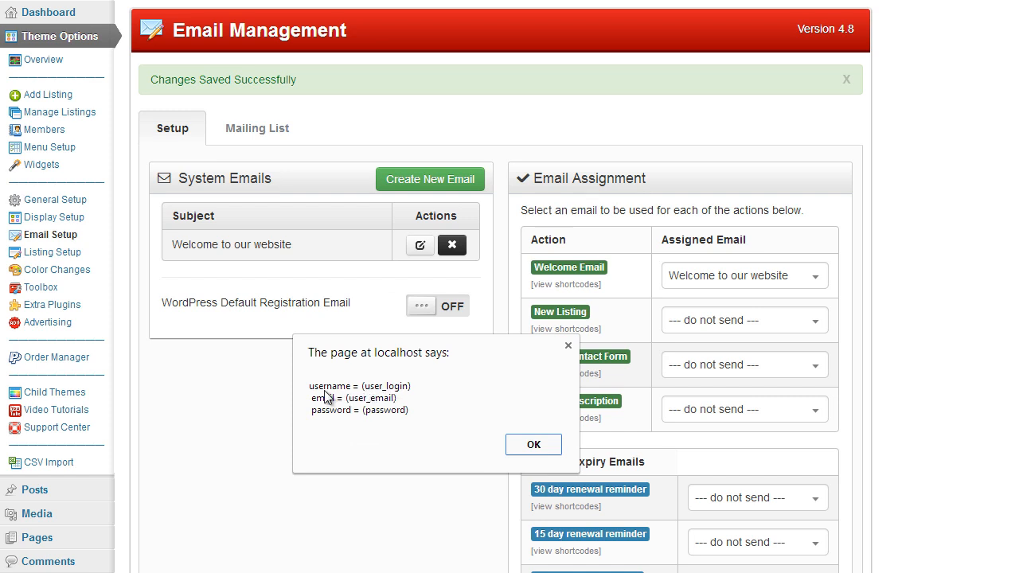
mouse_move(347, 398)
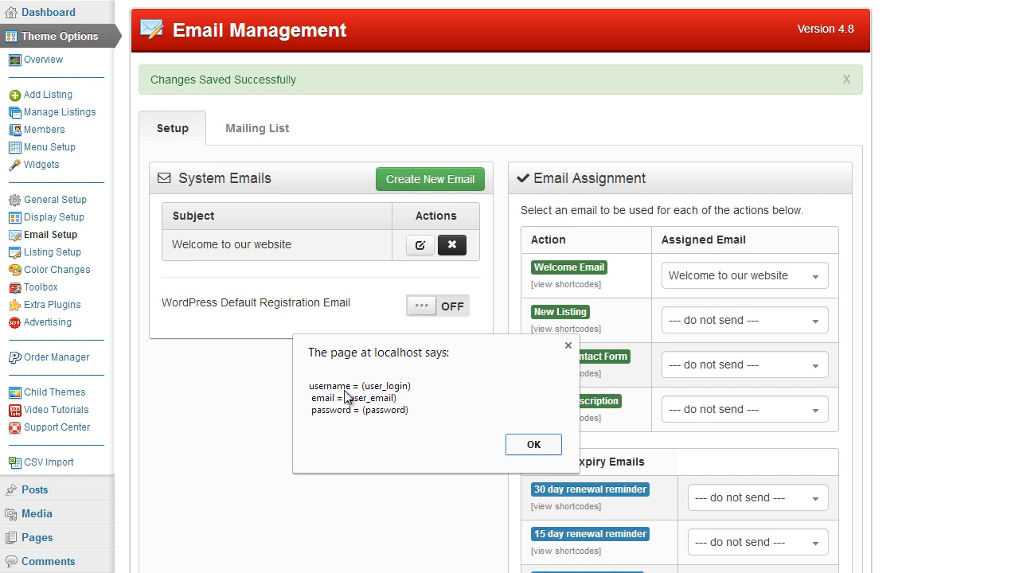
mouse_move(390, 398)
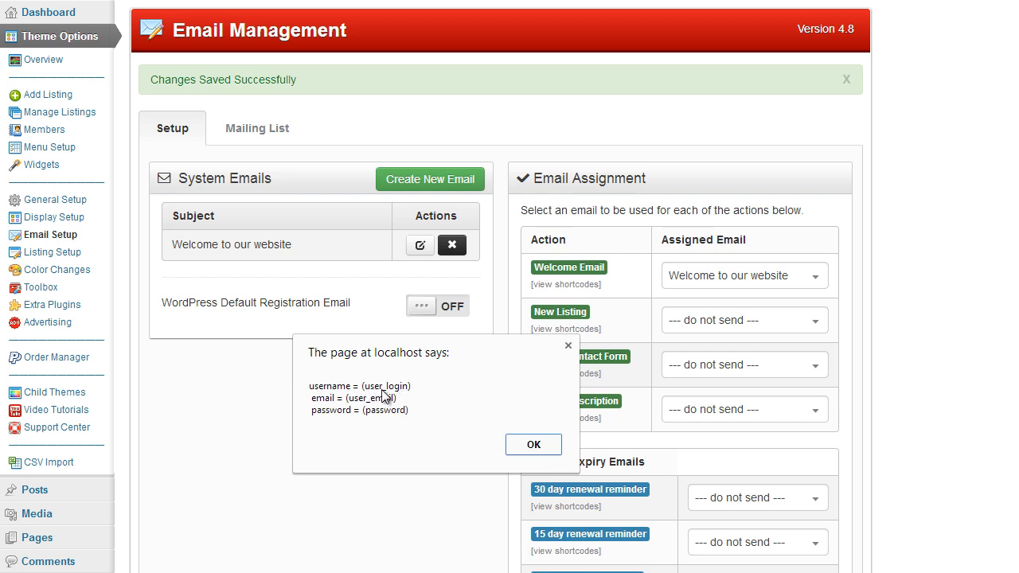
mouse_move(353, 408)
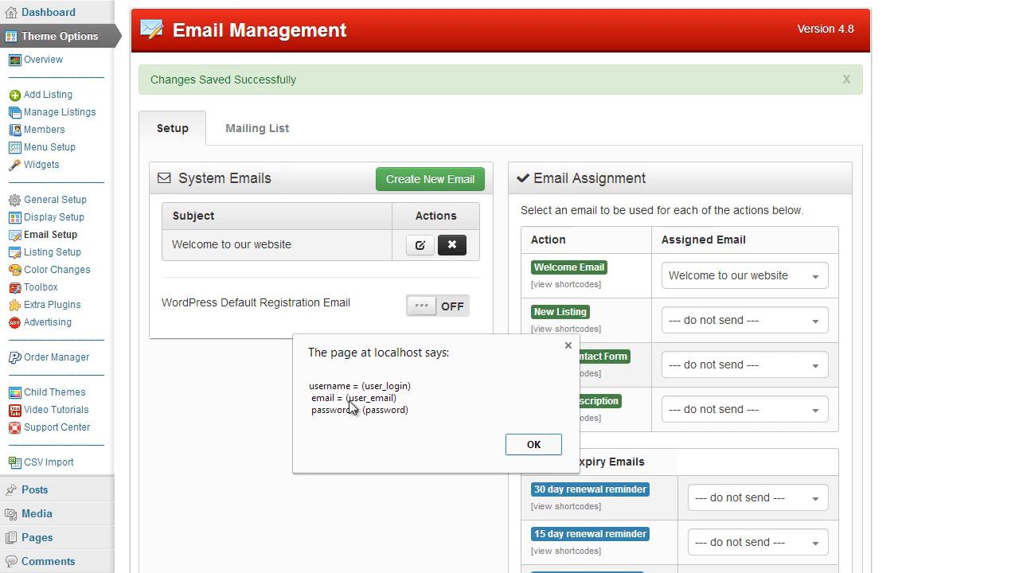
mouse_move(385, 407)
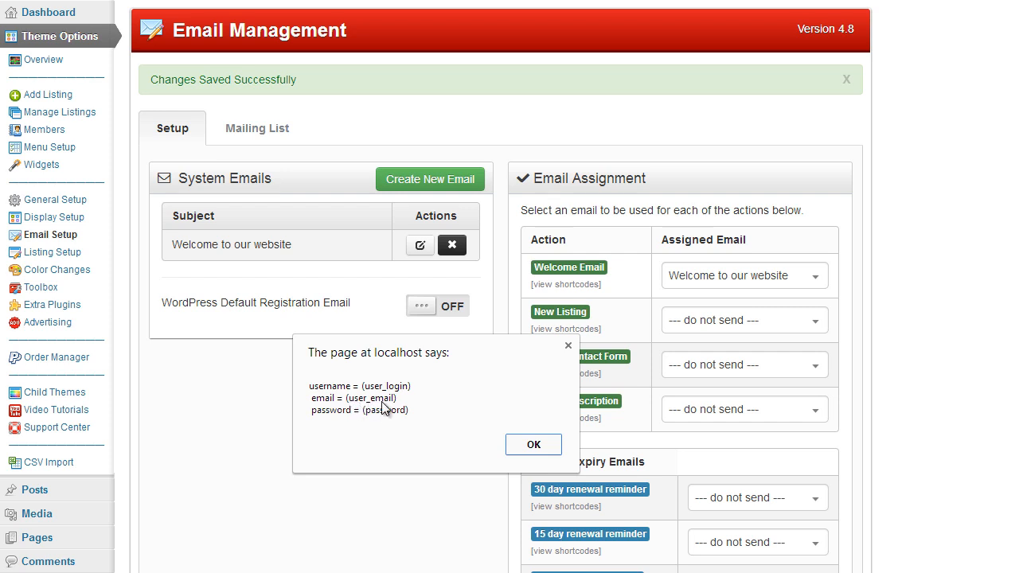
mouse_move(376, 421)
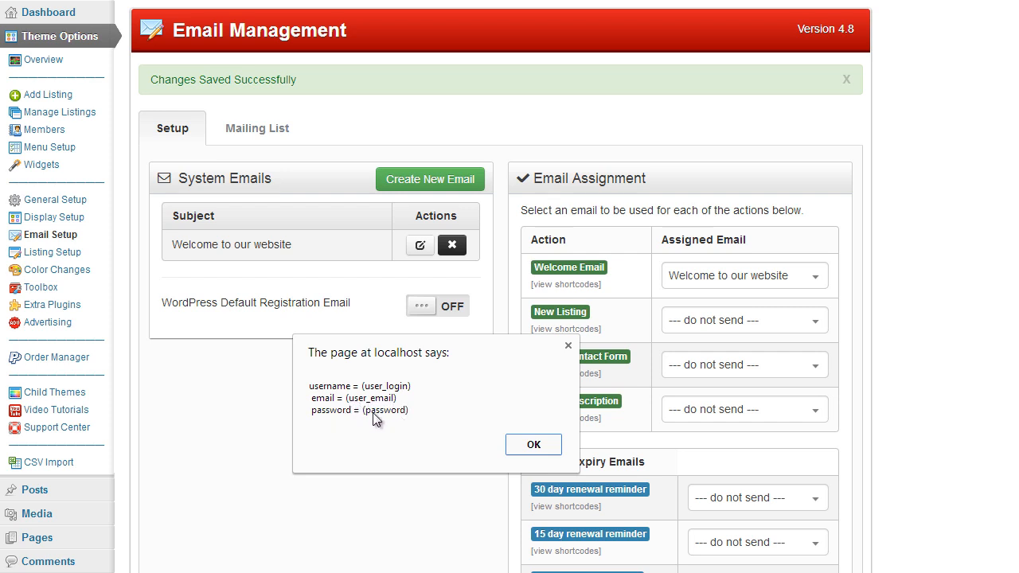
left_click(533, 444)
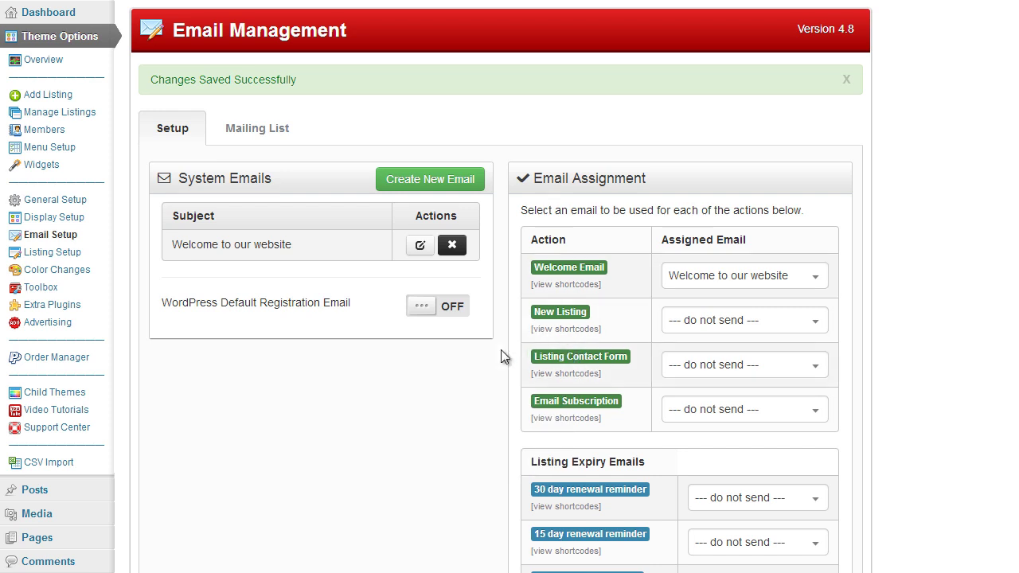
mouse_move(605, 267)
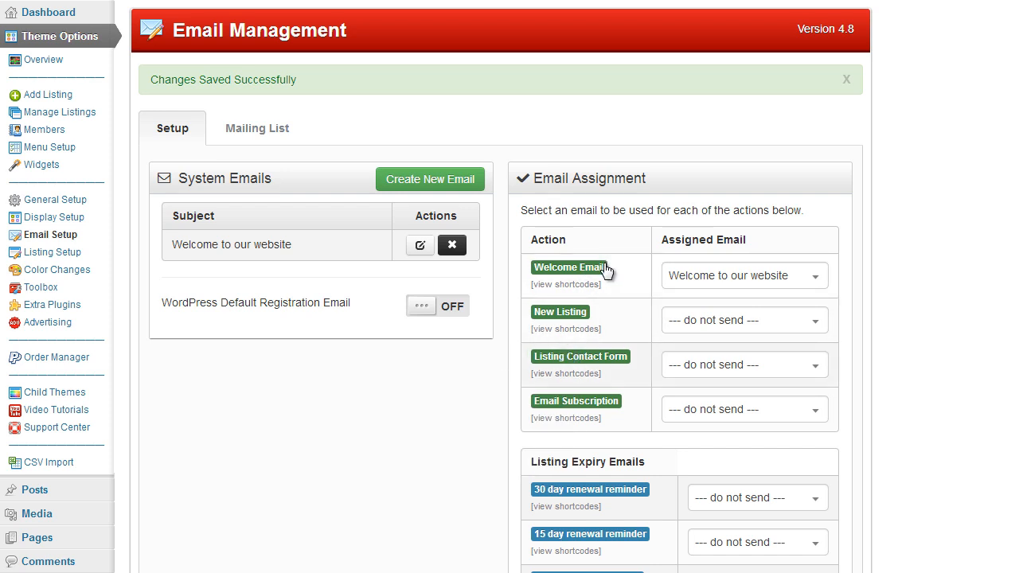
mouse_move(390, 325)
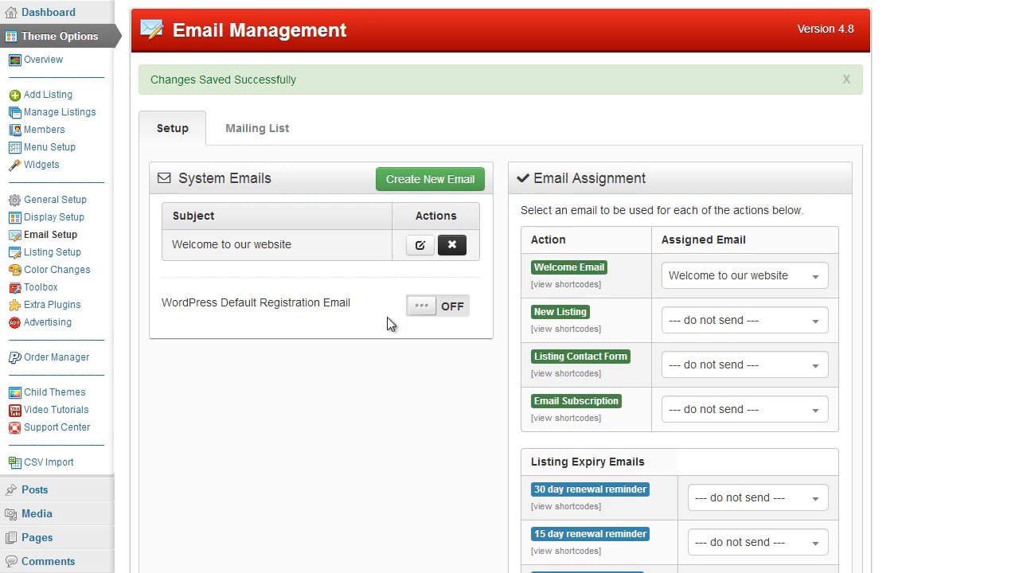
mouse_move(512, 326)
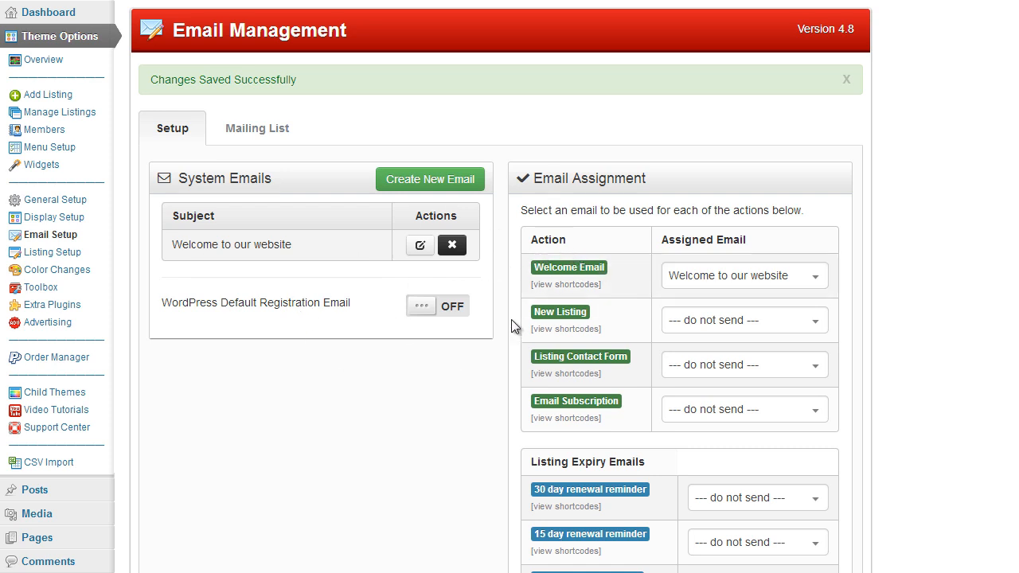
mouse_move(501, 326)
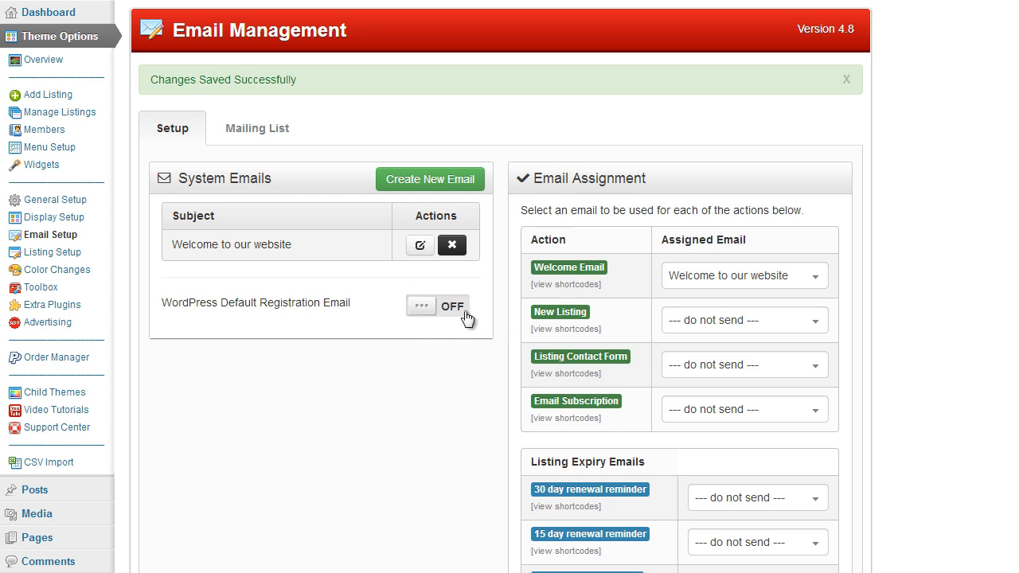
left_click(436, 306)
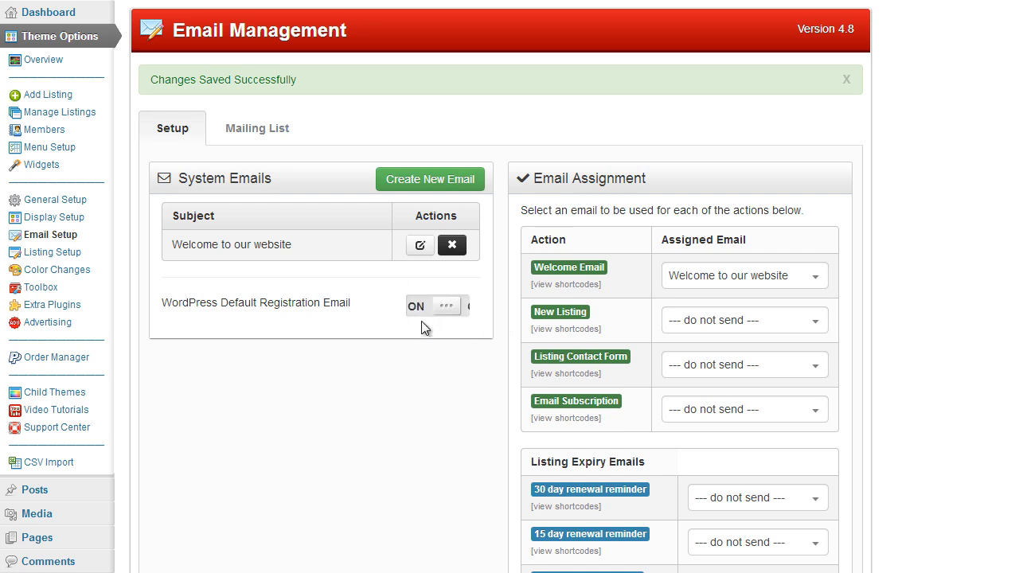
left_click(436, 306)
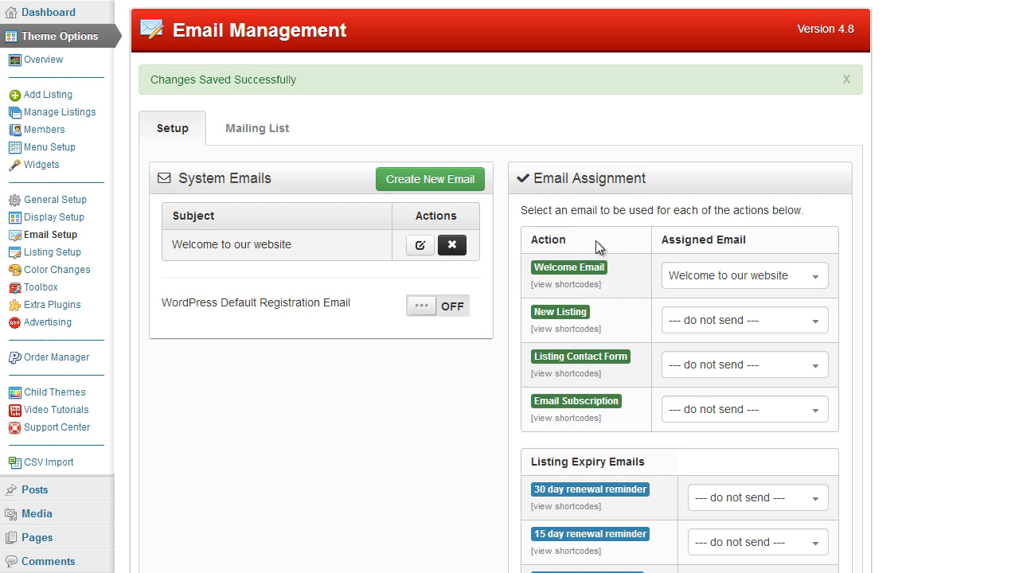
mouse_move(249, 159)
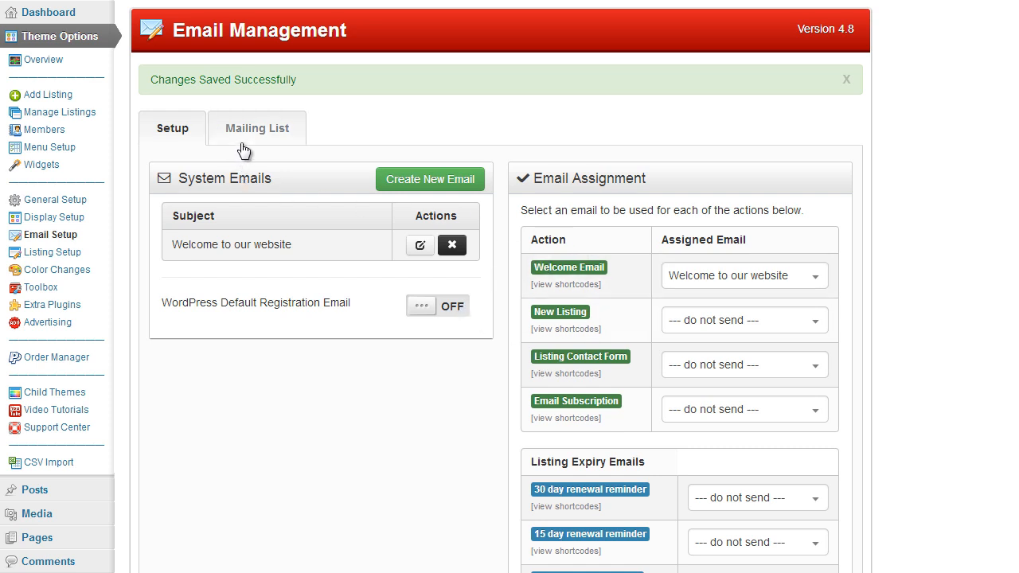
- Switch to the Mailing List tab, which reports no confirmed users yet
left_click(258, 128)
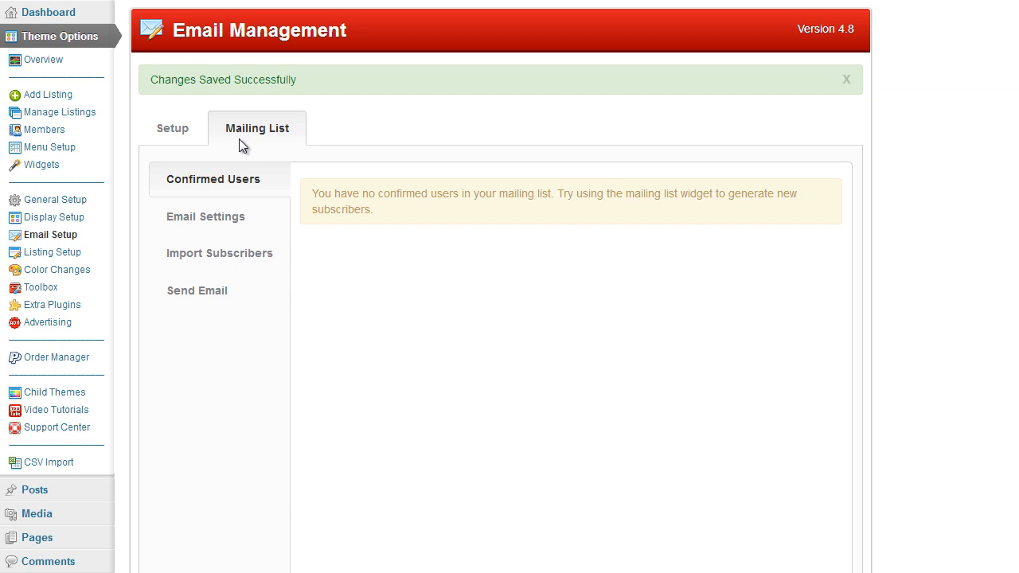
mouse_move(290, 359)
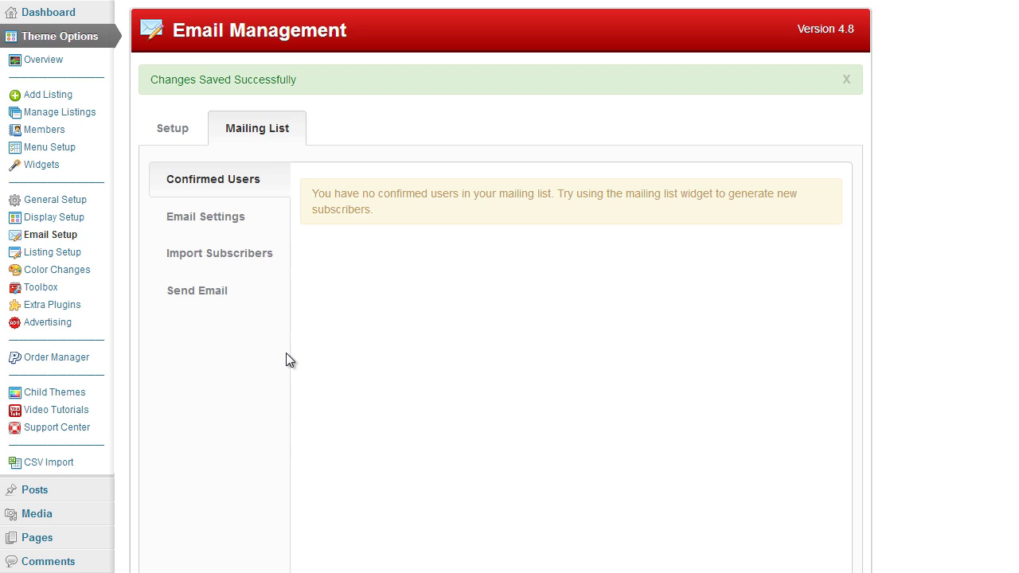
scroll("down", 3)
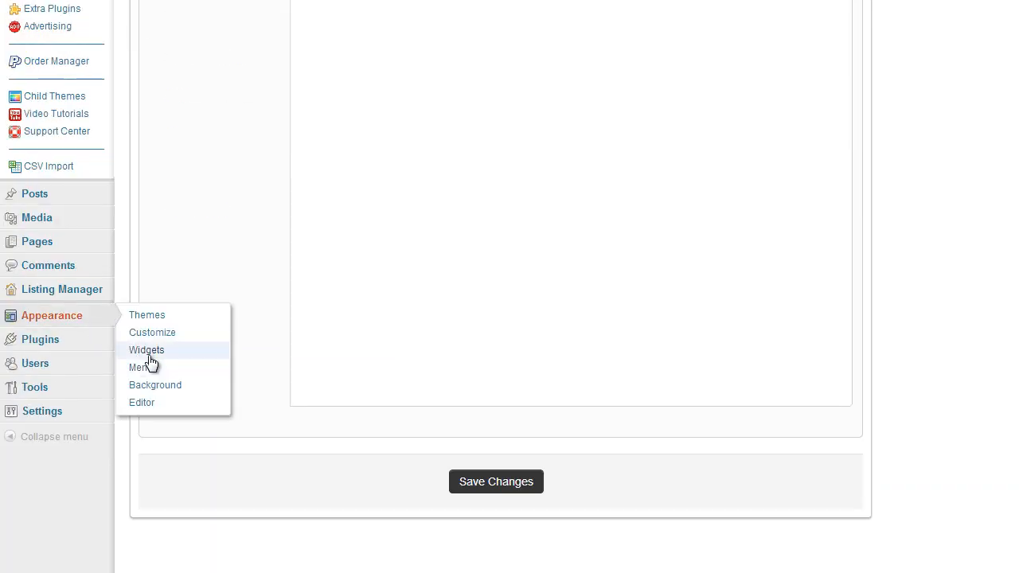
- Go to Appearance > Widgets, where the mailing list widget is listed
left_click(146, 351)
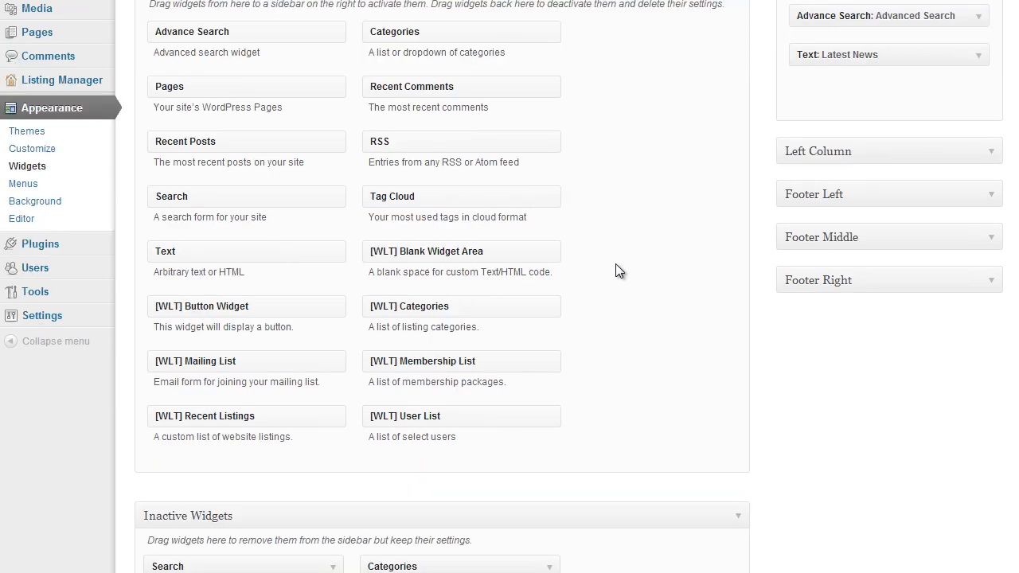
mouse_move(167, 367)
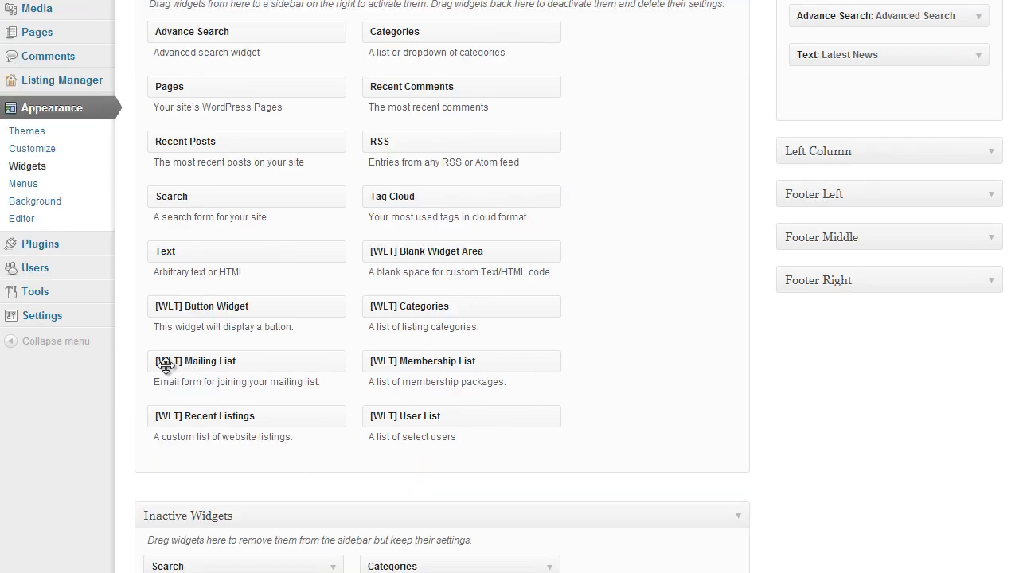
mouse_move(197, 366)
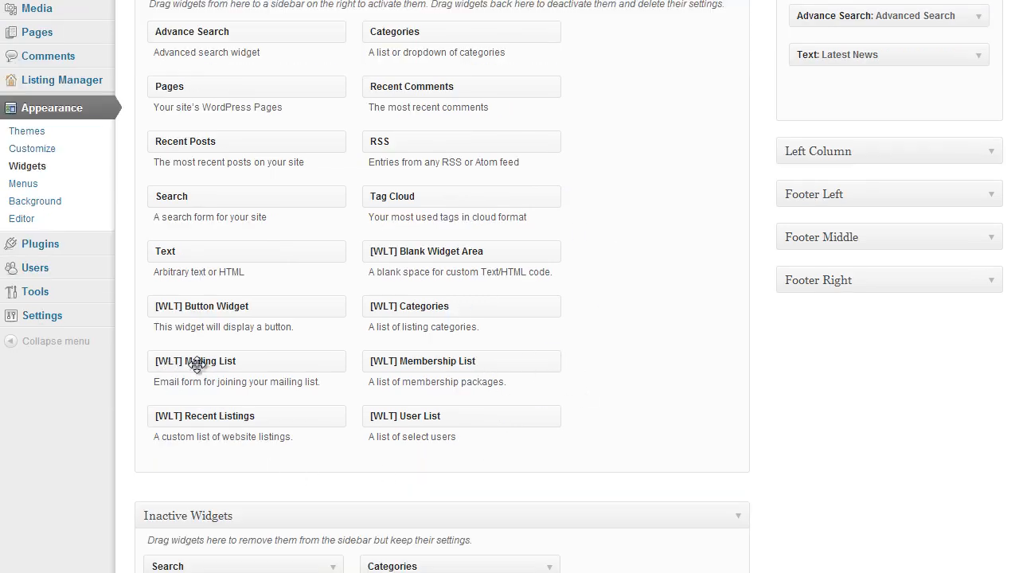
mouse_move(242, 369)
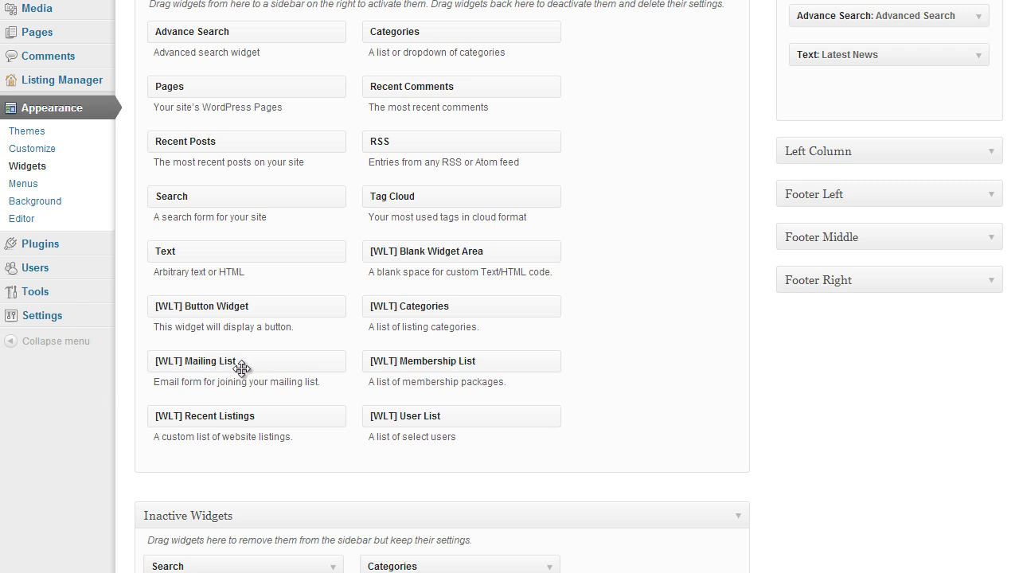
scroll("up", 3)
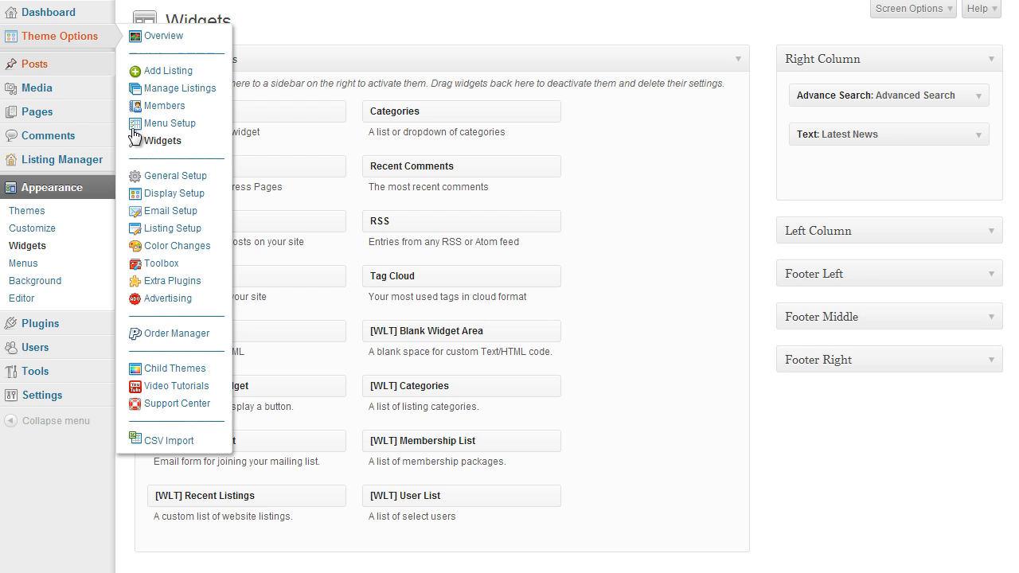
mouse_move(167, 299)
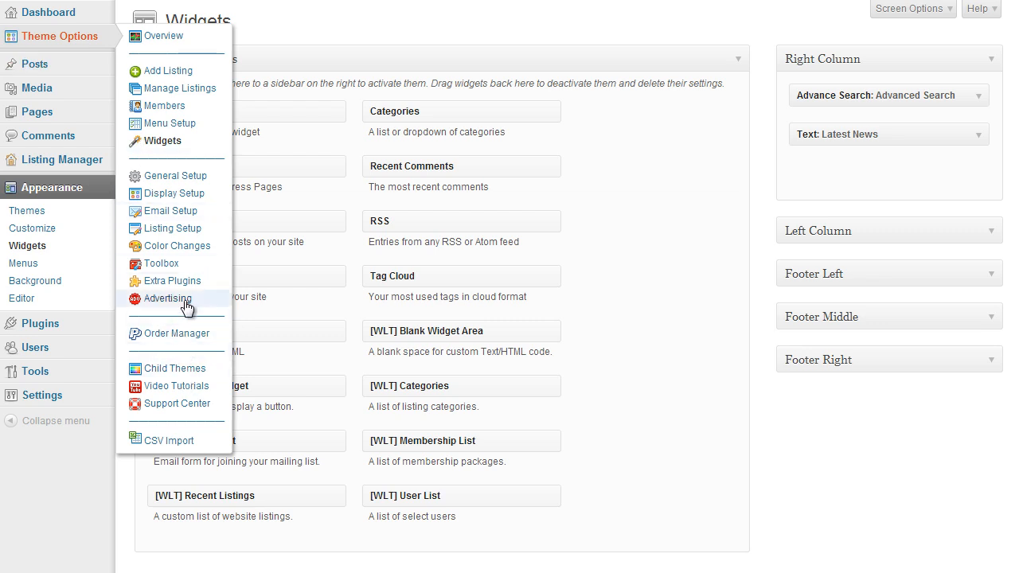
mouse_move(169, 210)
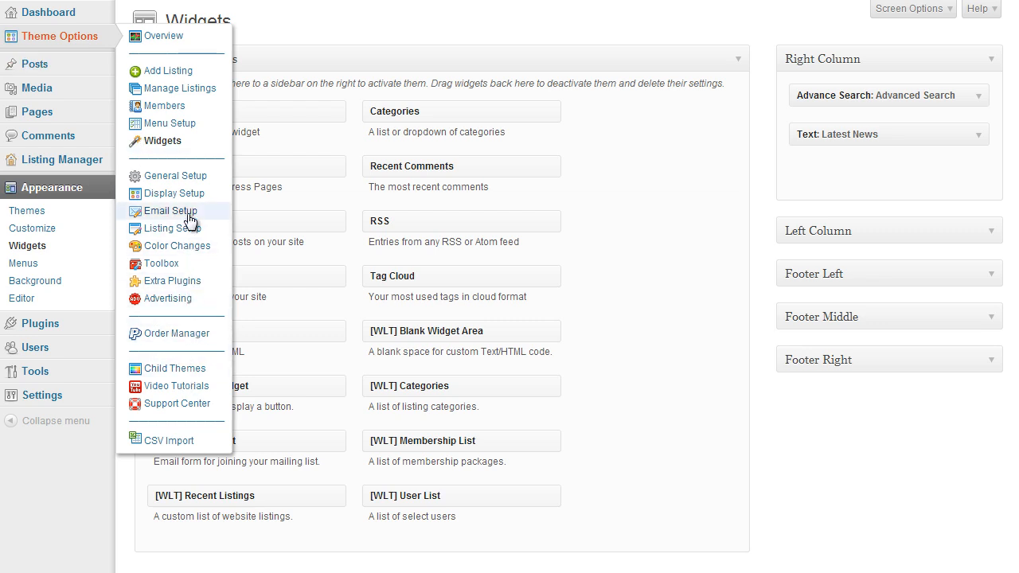
- Return to Email Management and look through the mailing list's Email Settings and Confirmed Users
left_click(167, 210)
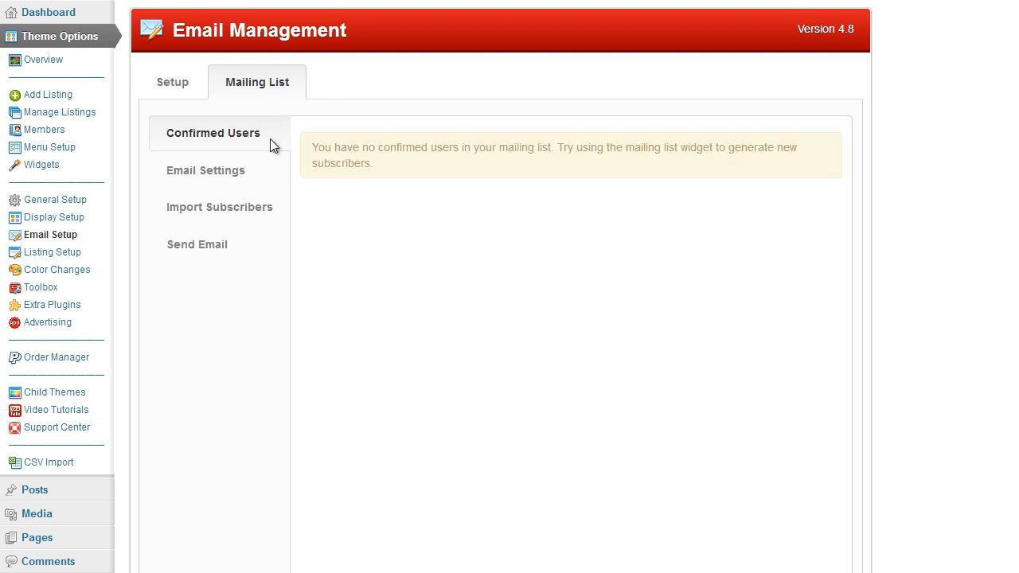
mouse_move(356, 221)
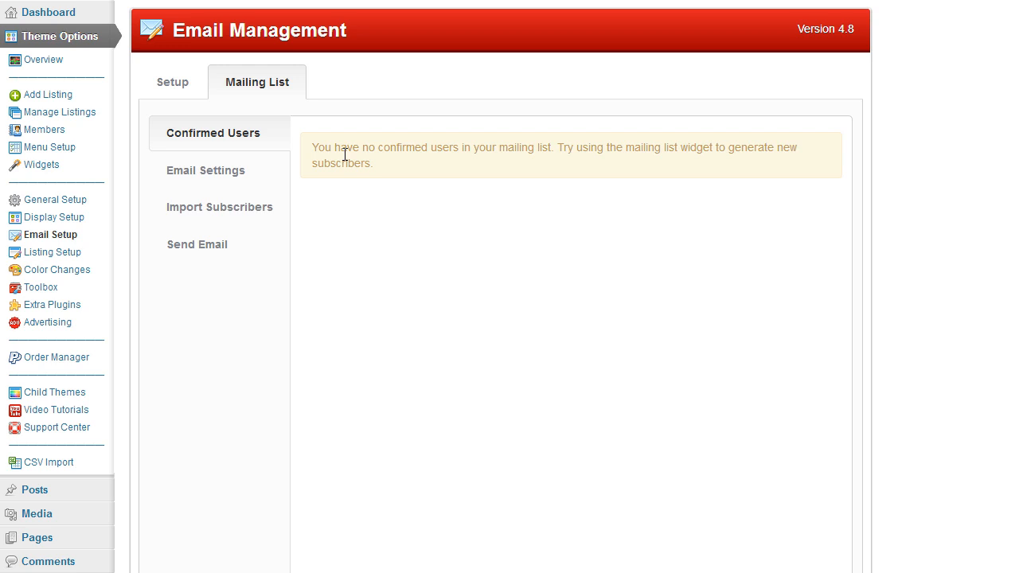
left_click(205, 170)
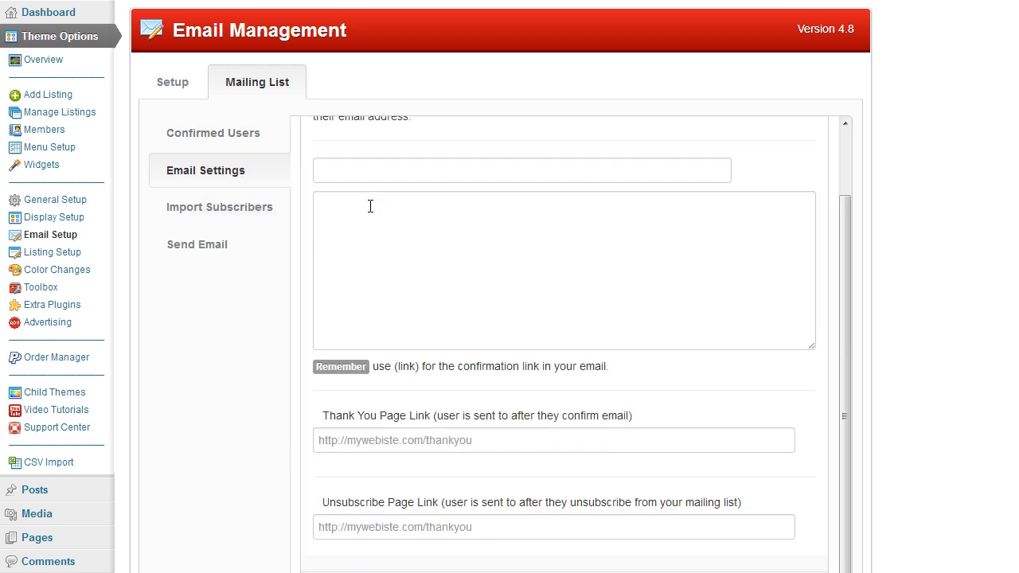
mouse_move(407, 424)
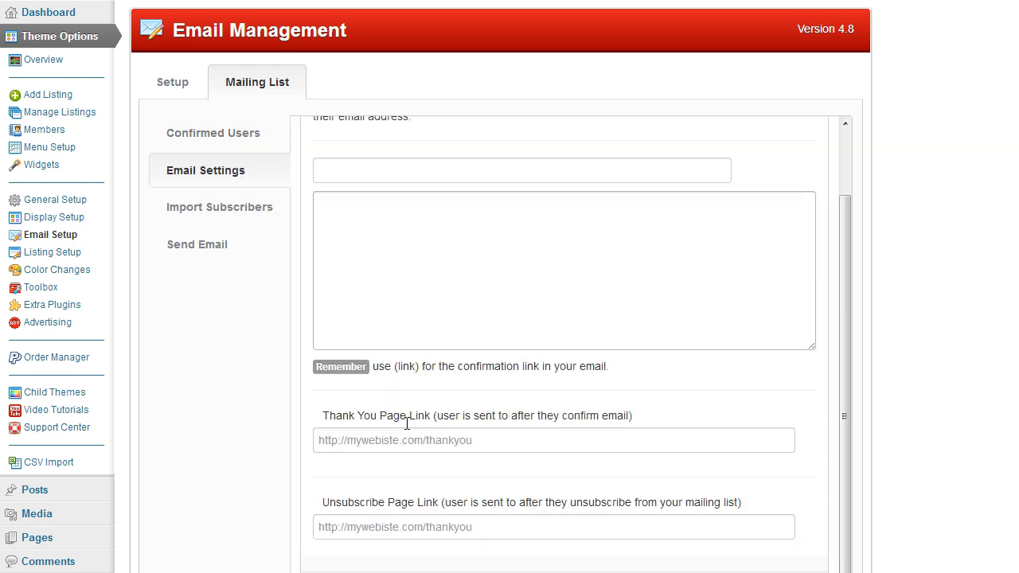
mouse_move(391, 422)
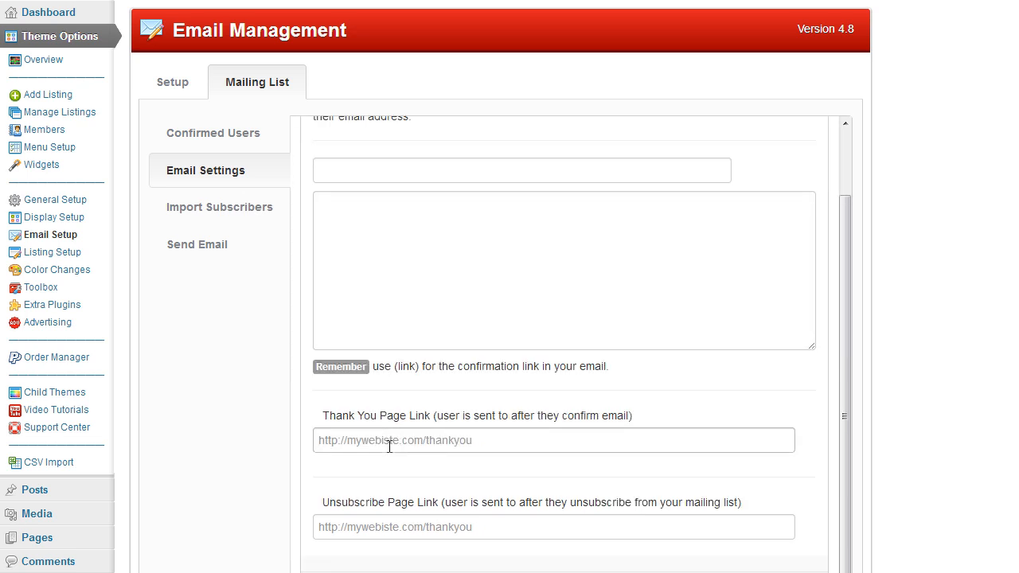
mouse_move(430, 449)
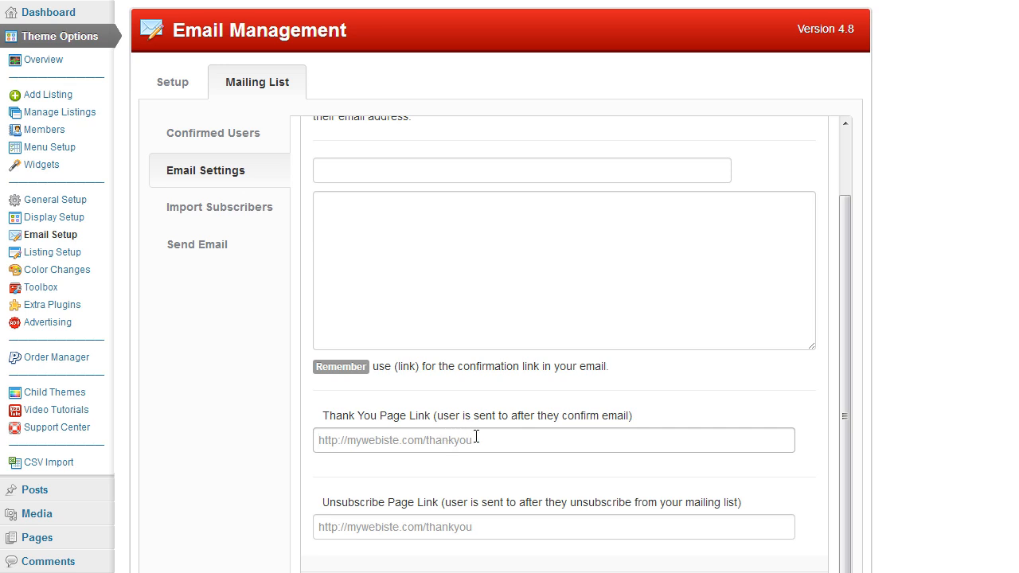
left_click(213, 133)
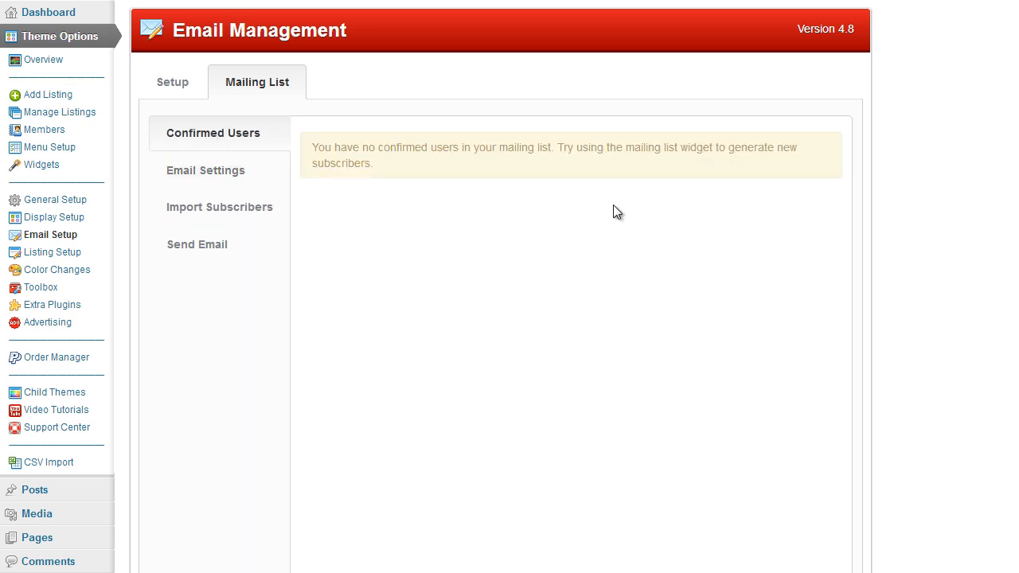
- Browse Send Email and Confirmed Users, ending on the confirmation Email Settings section
left_click(197, 245)
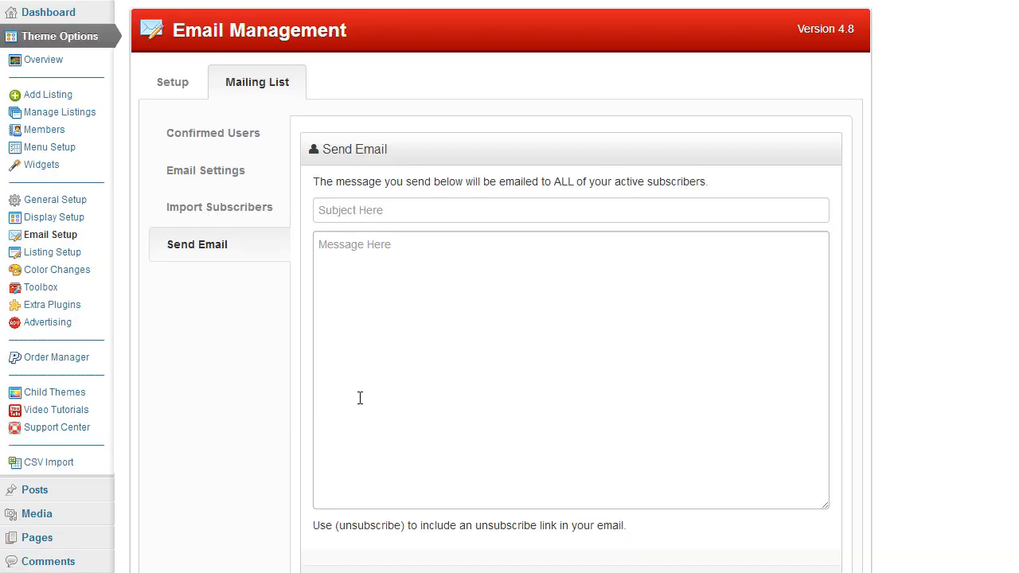
left_click(214, 134)
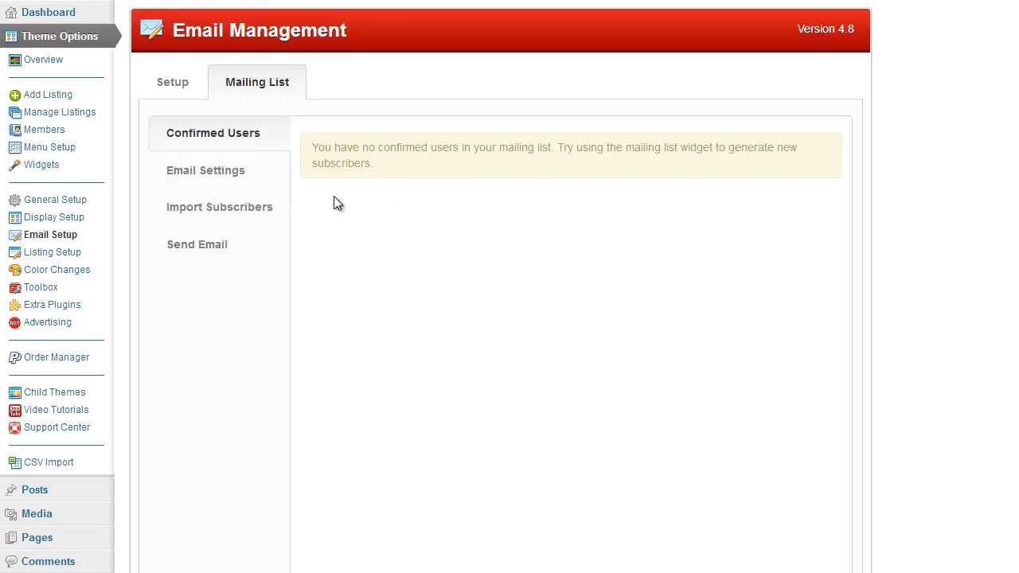
mouse_move(532, 324)
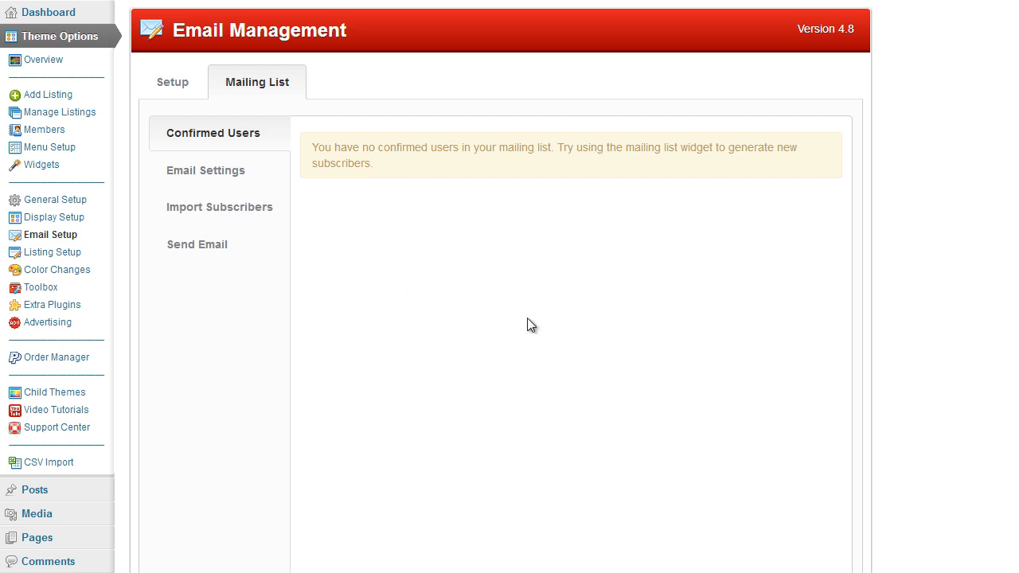
mouse_move(273, 324)
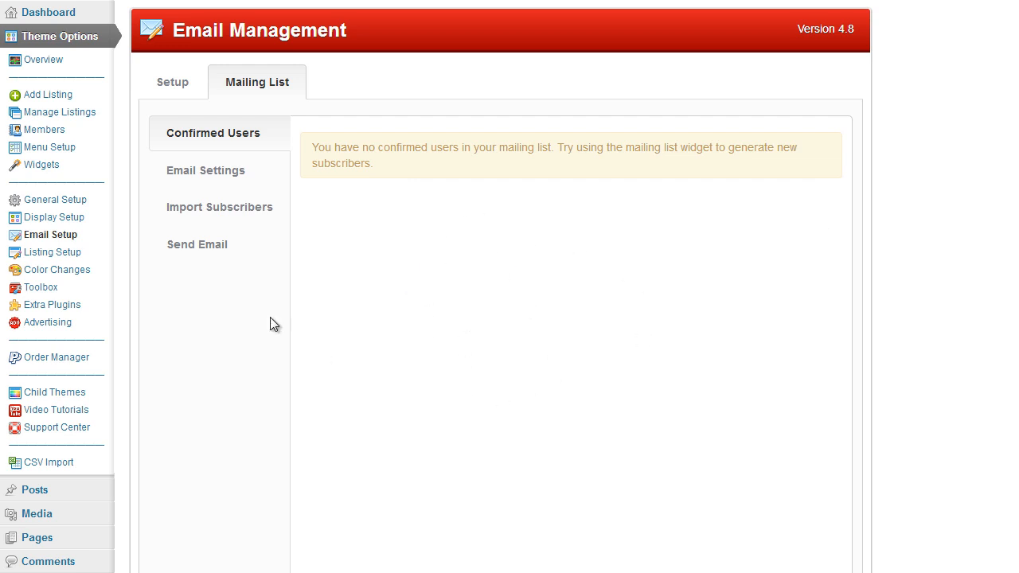
left_click(205, 168)
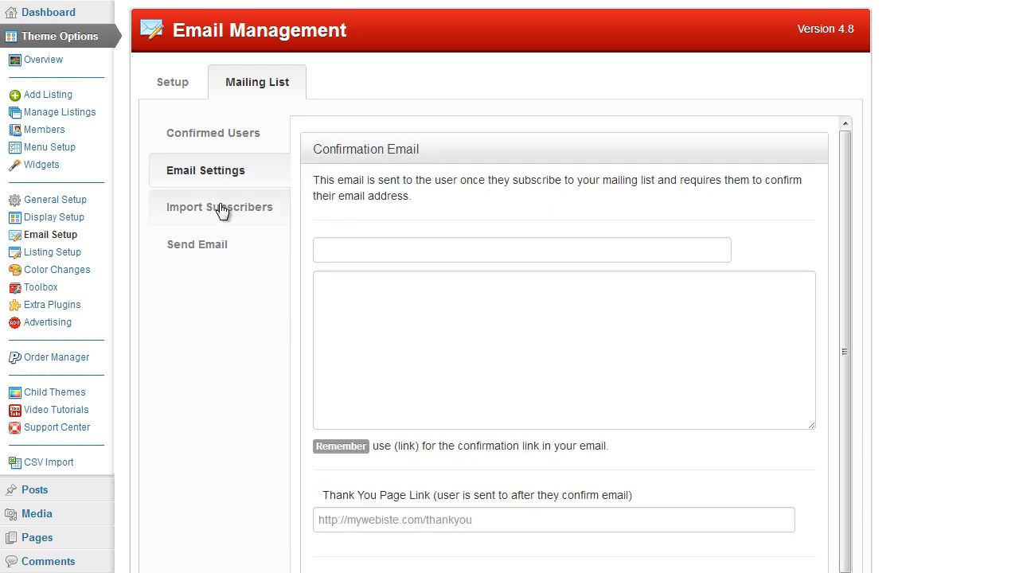
left_click(220, 207)
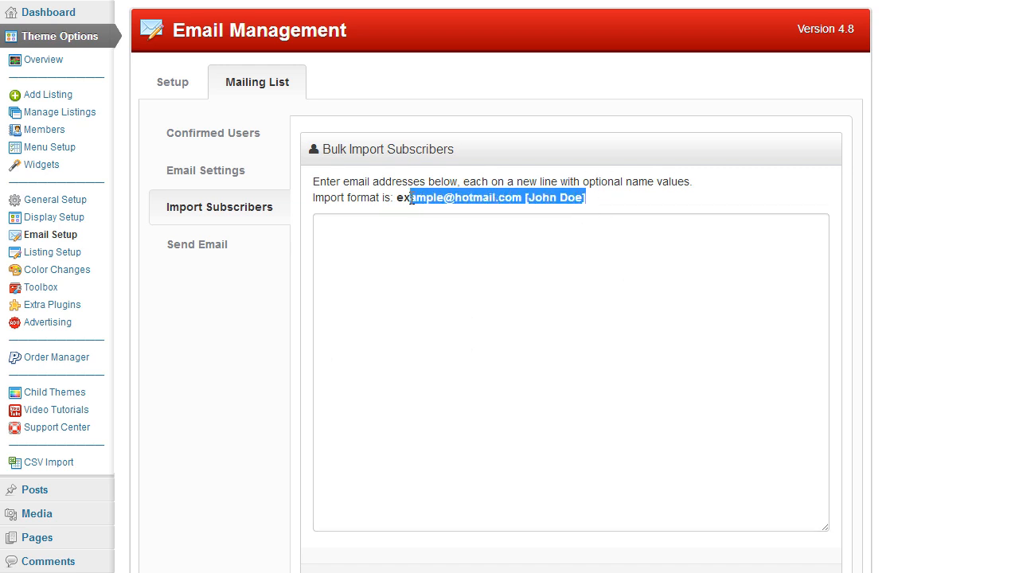
left_click(401, 262)
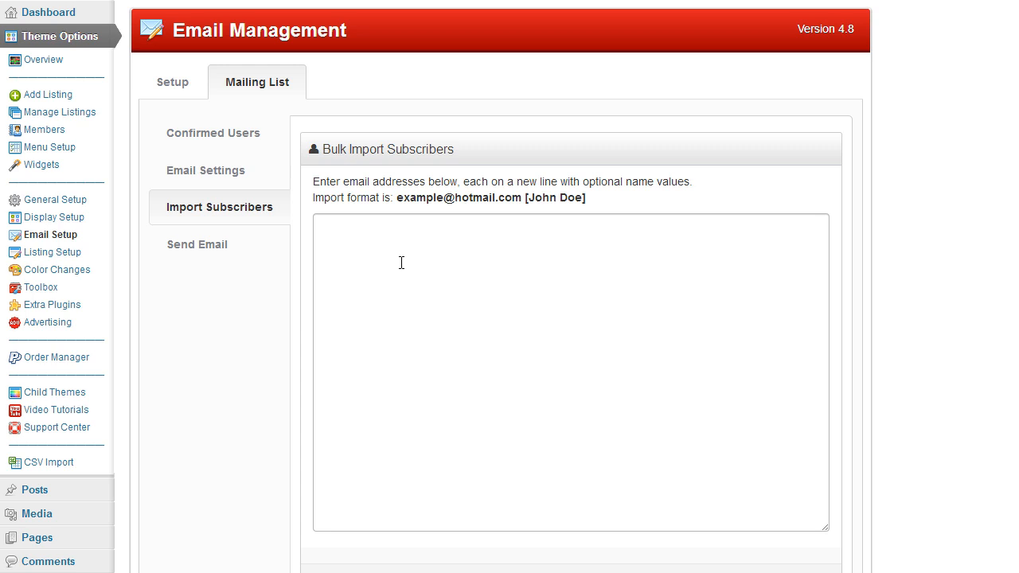
mouse_move(586, 356)
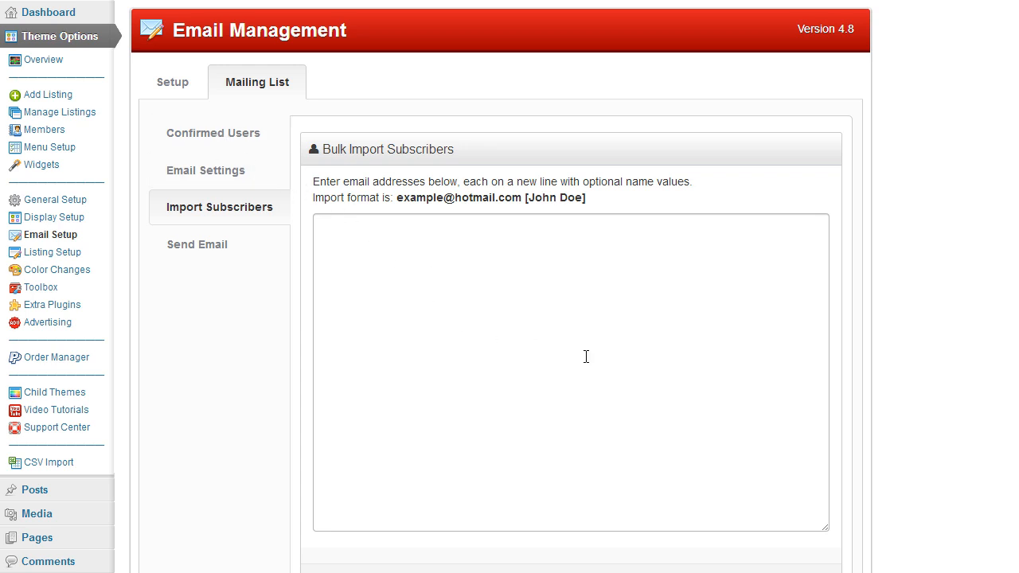
type("example@hotmail.com [John Doe]")
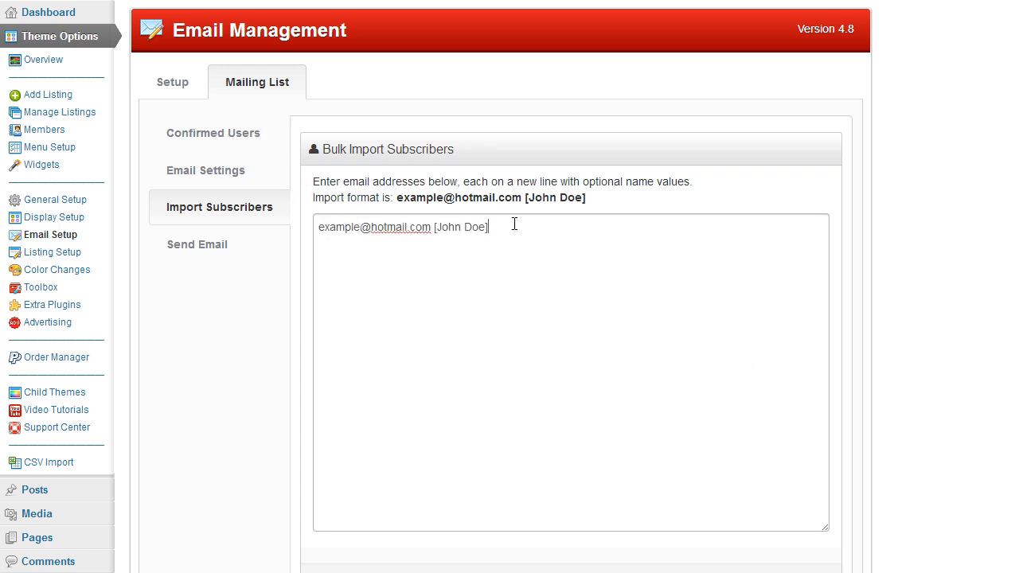
scroll("down", 3)
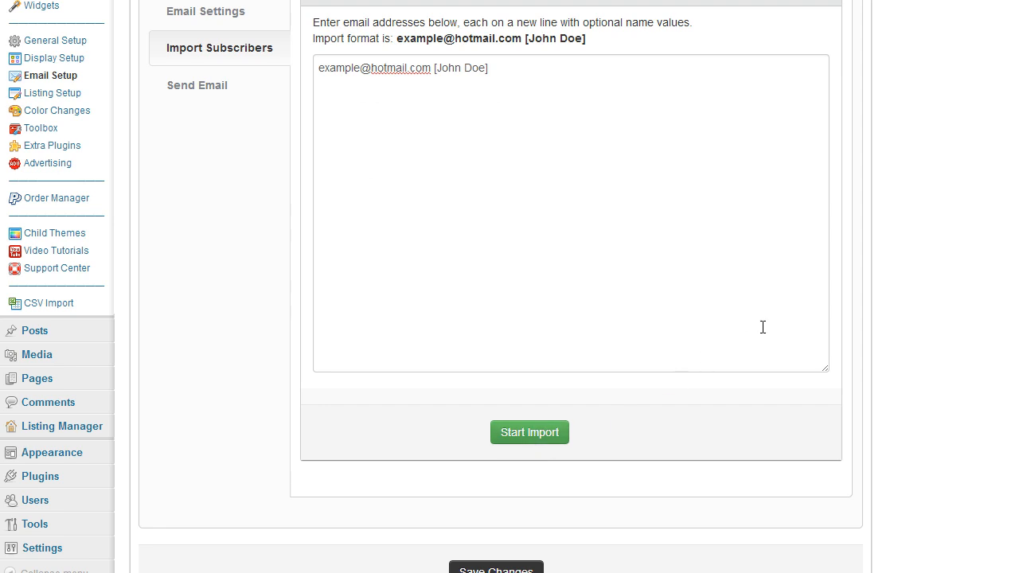
- Start the import so John Doe appears in the Confirmed Users list
left_click(529, 432)
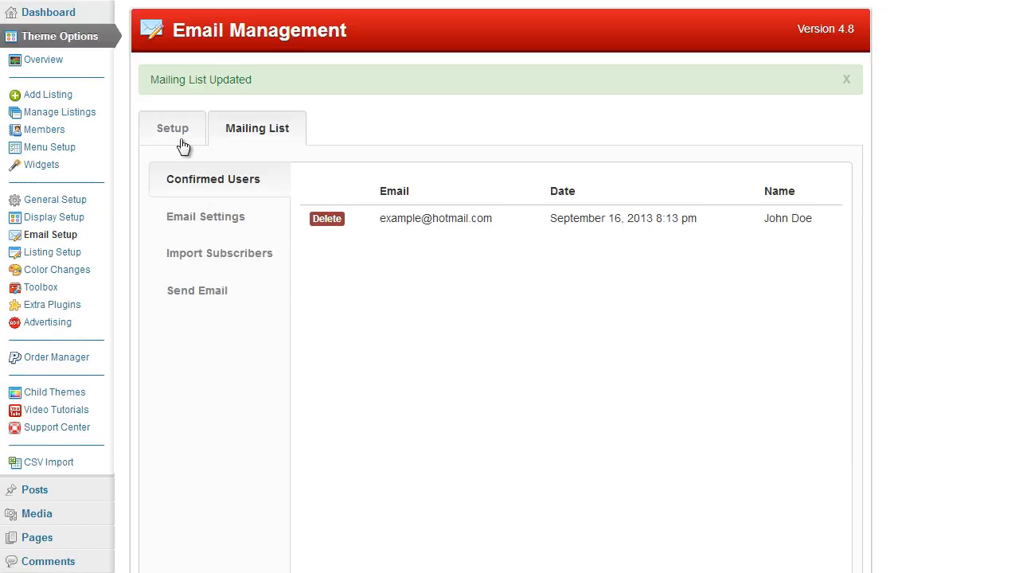
mouse_move(351, 231)
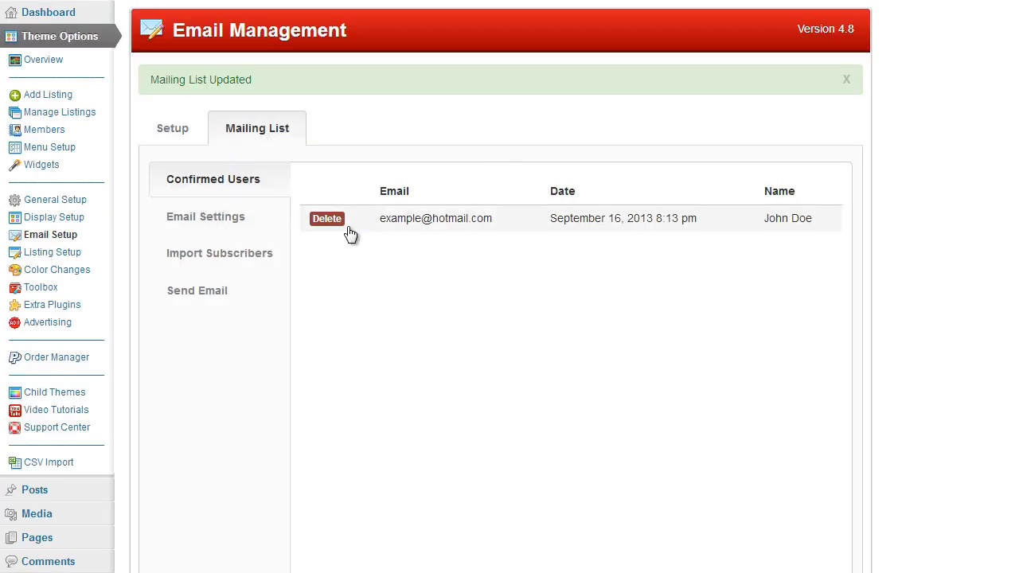
mouse_move(733, 229)
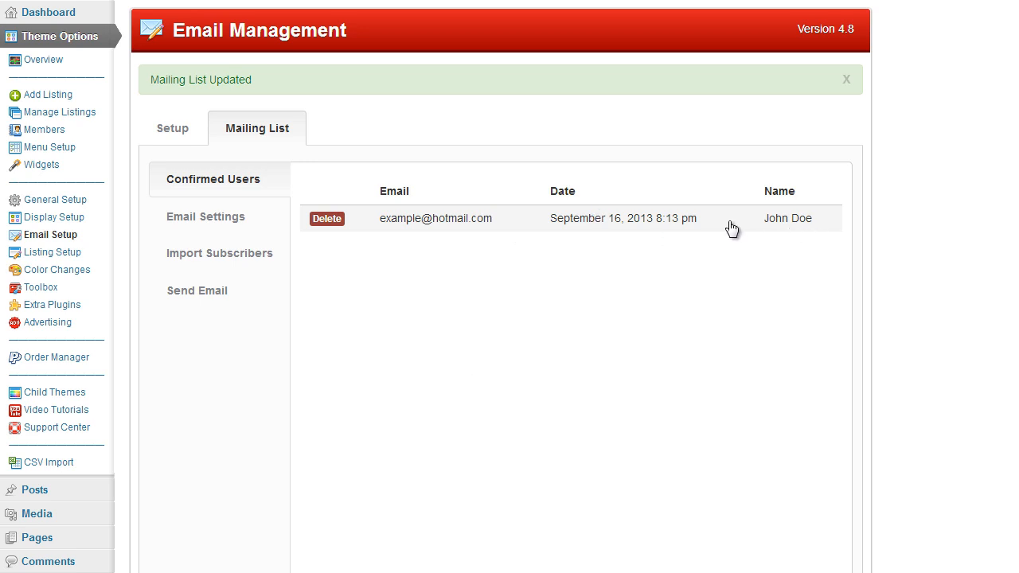
mouse_move(312, 279)
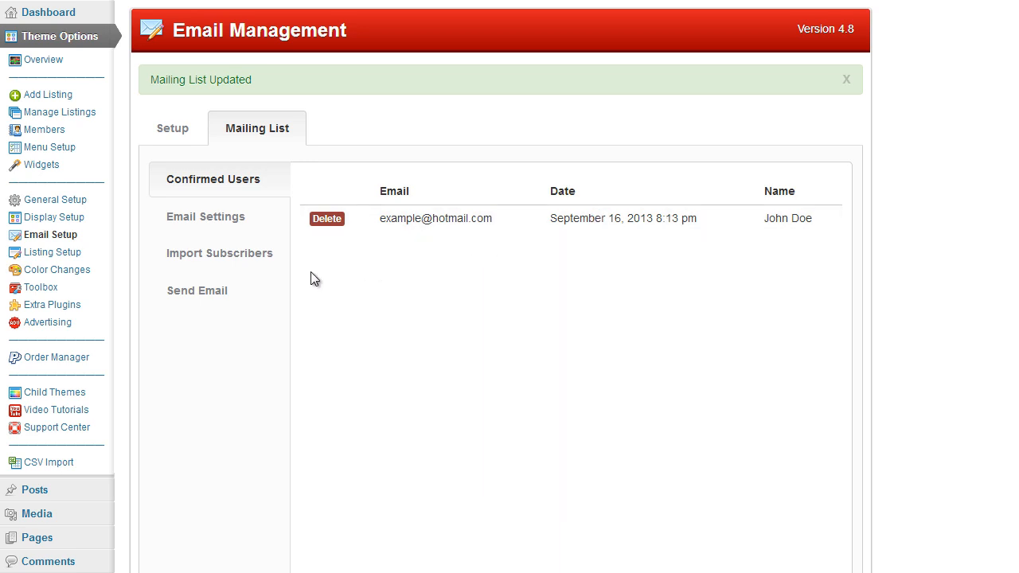
left_click(197, 290)
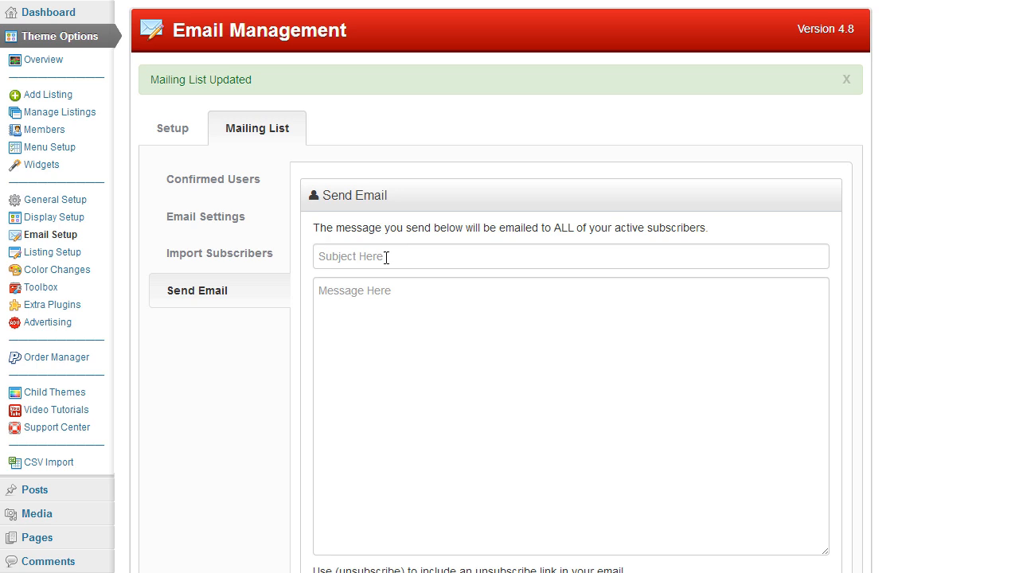
scroll("down", 3)
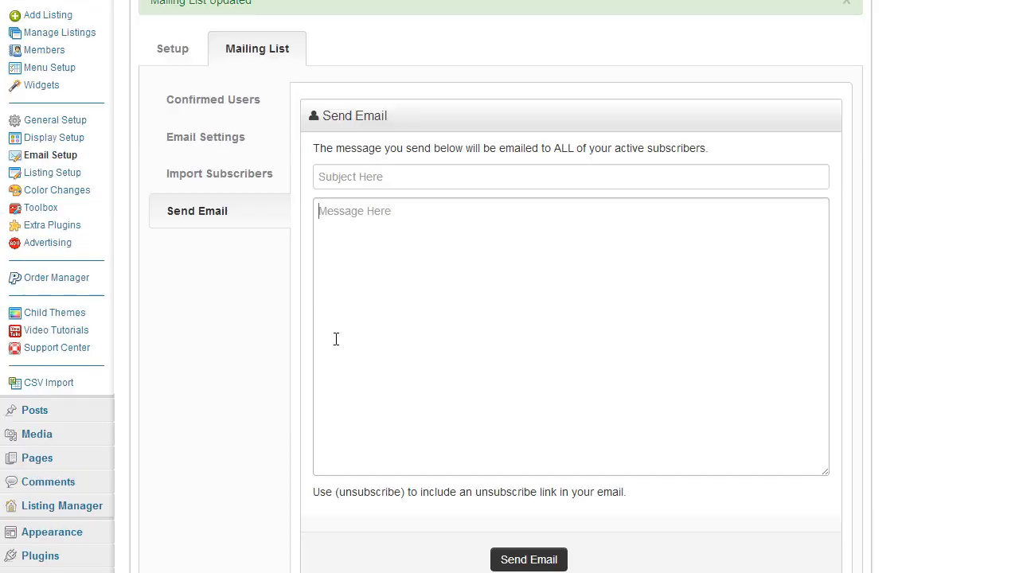
left_click(214, 98)
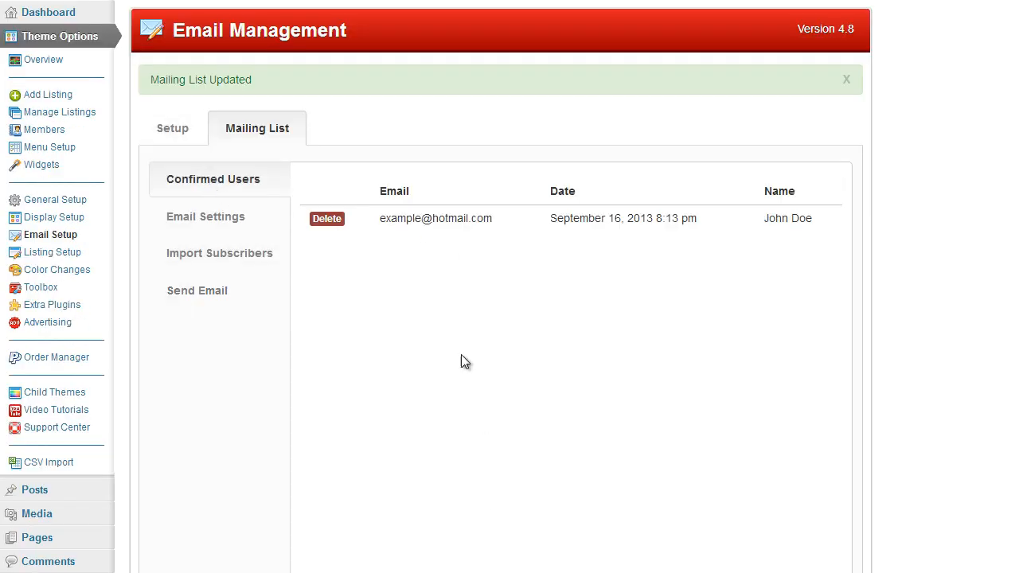
mouse_move(437, 222)
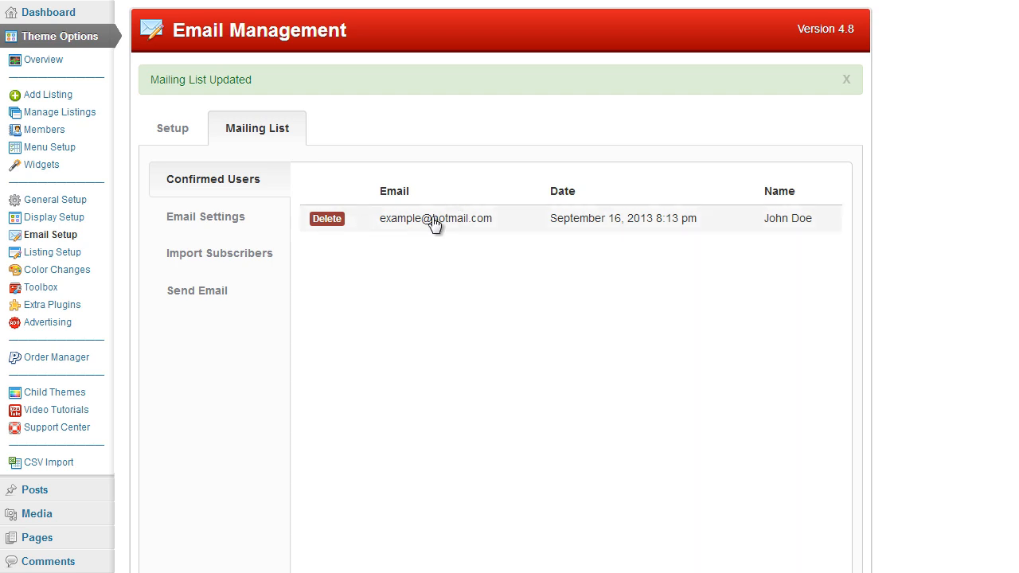
mouse_move(407, 220)
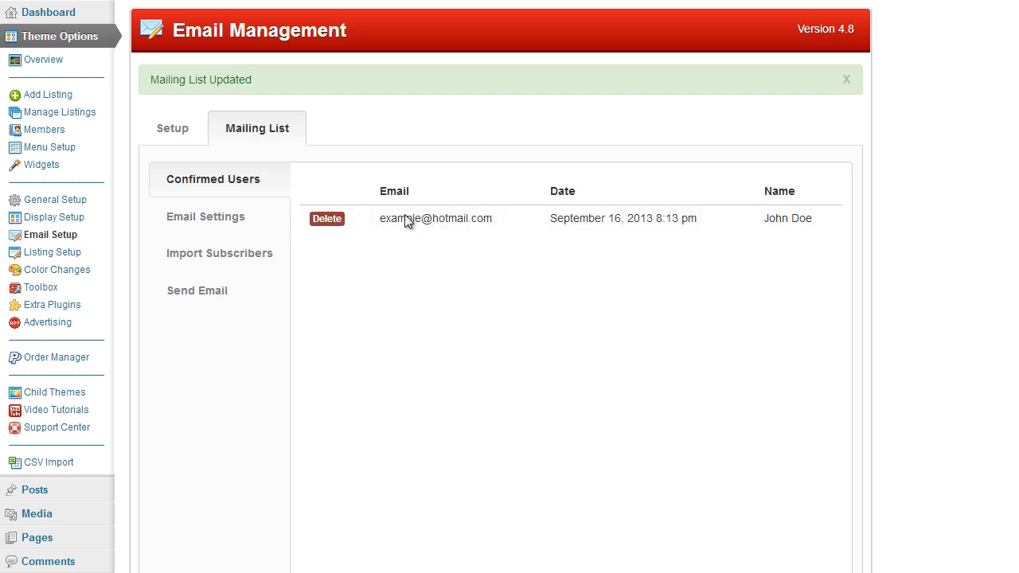
mouse_move(484, 239)
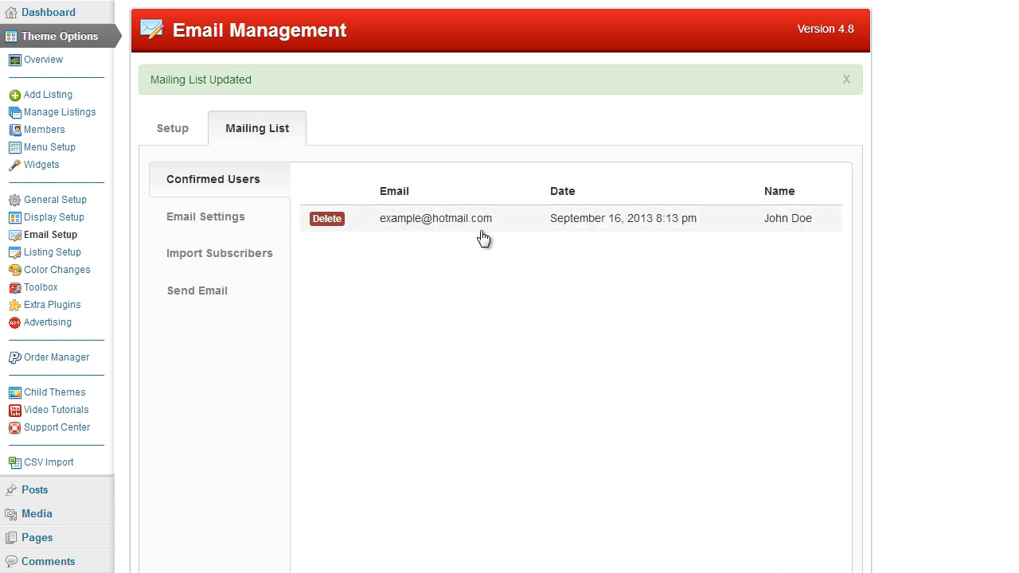
- Browse the Setup tab and mailing list sections, ending on the confirmation Email Settings
left_click(172, 127)
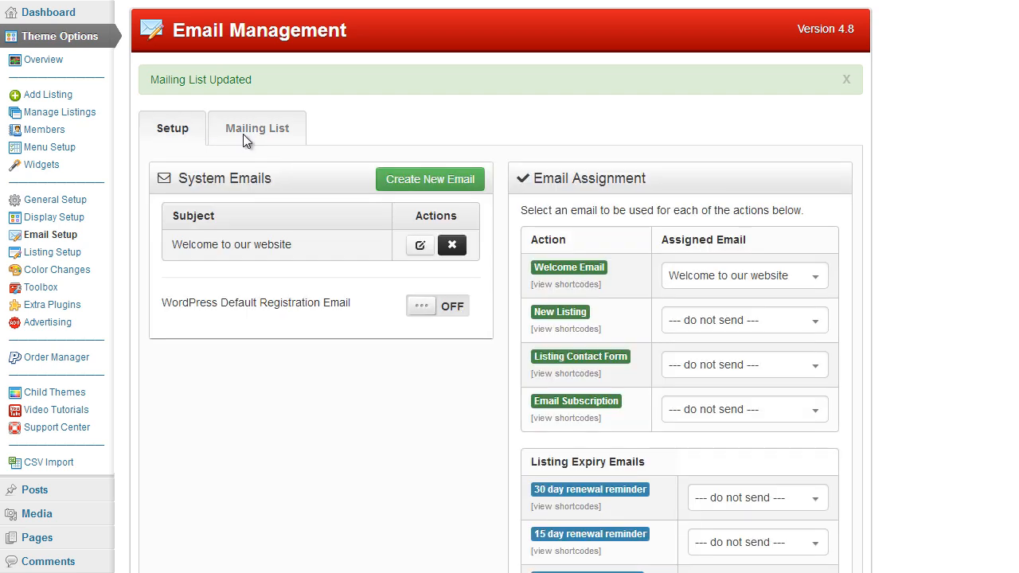
left_click(258, 128)
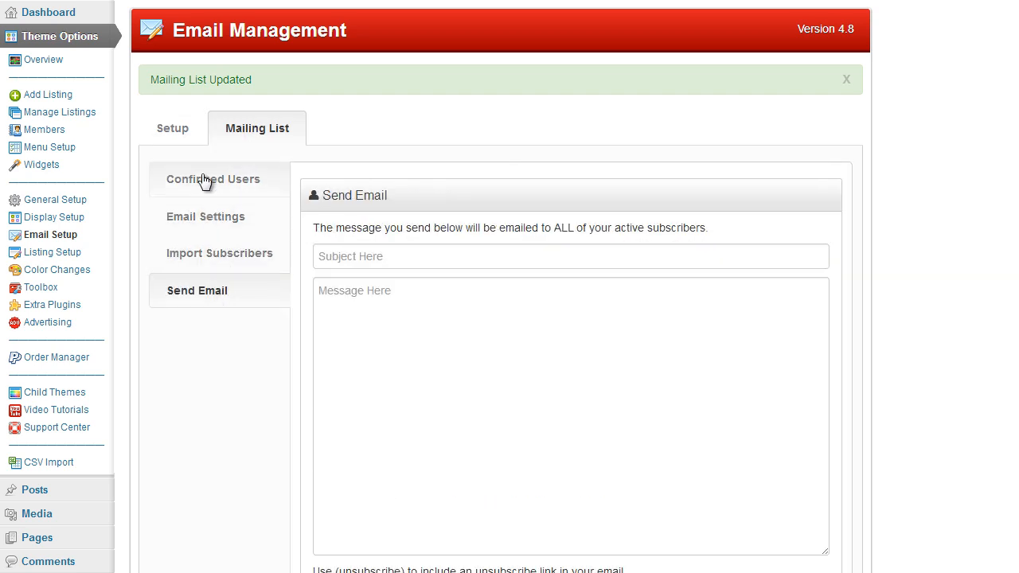
left_click(213, 178)
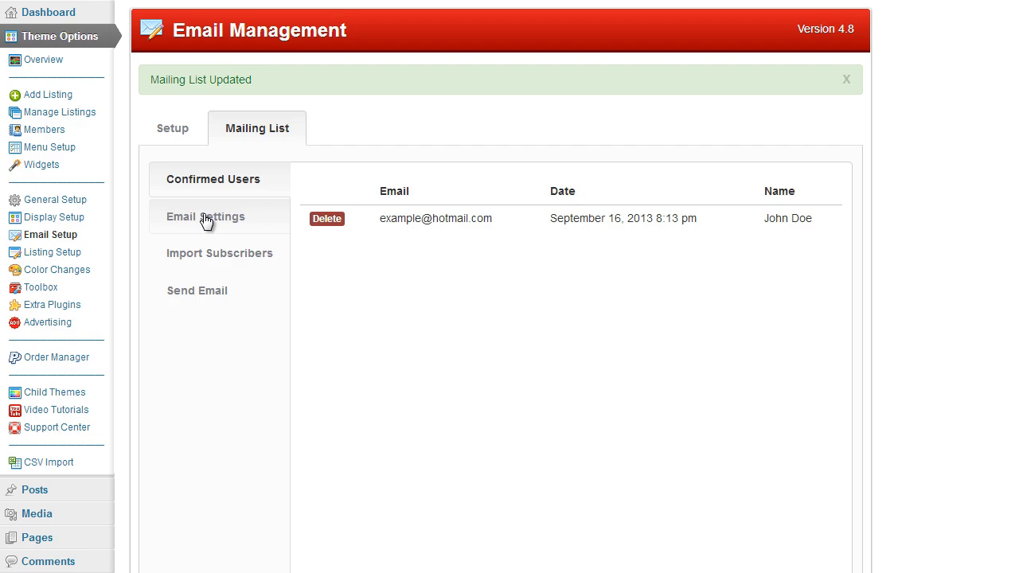
left_click(204, 217)
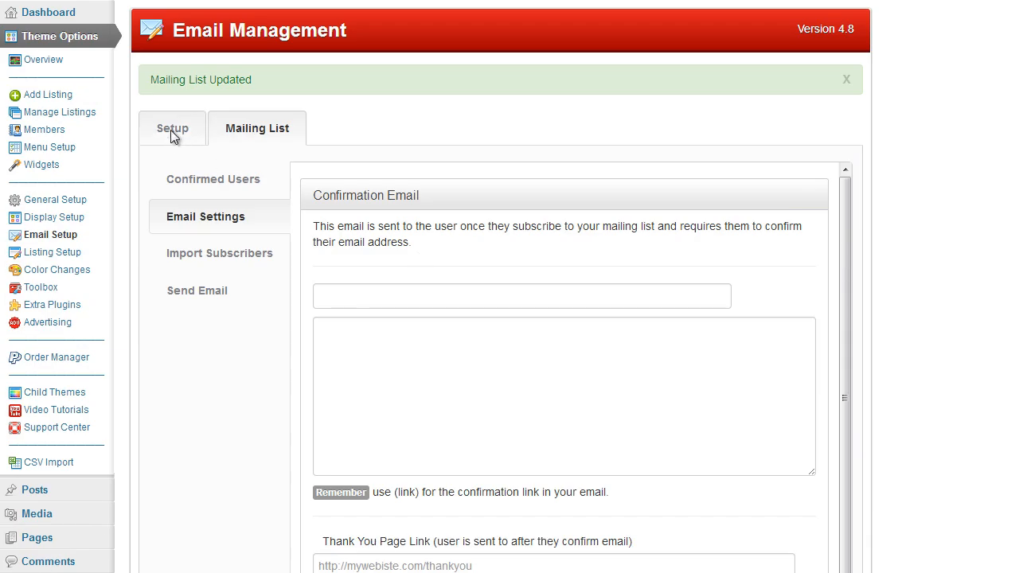